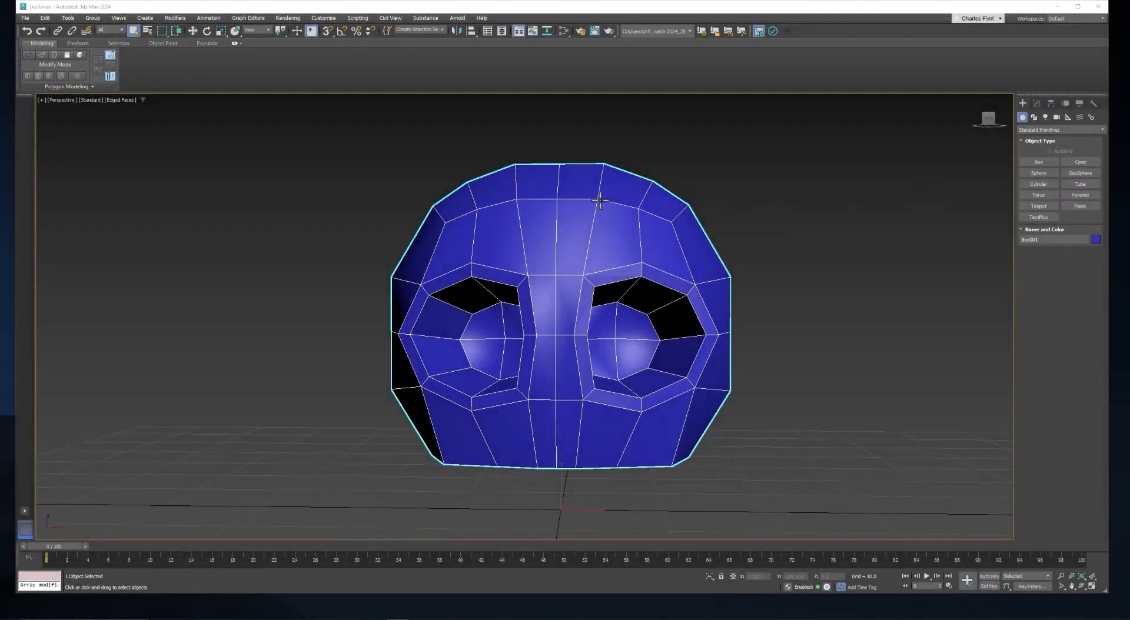
pyautogui.moveTo(559, 170)
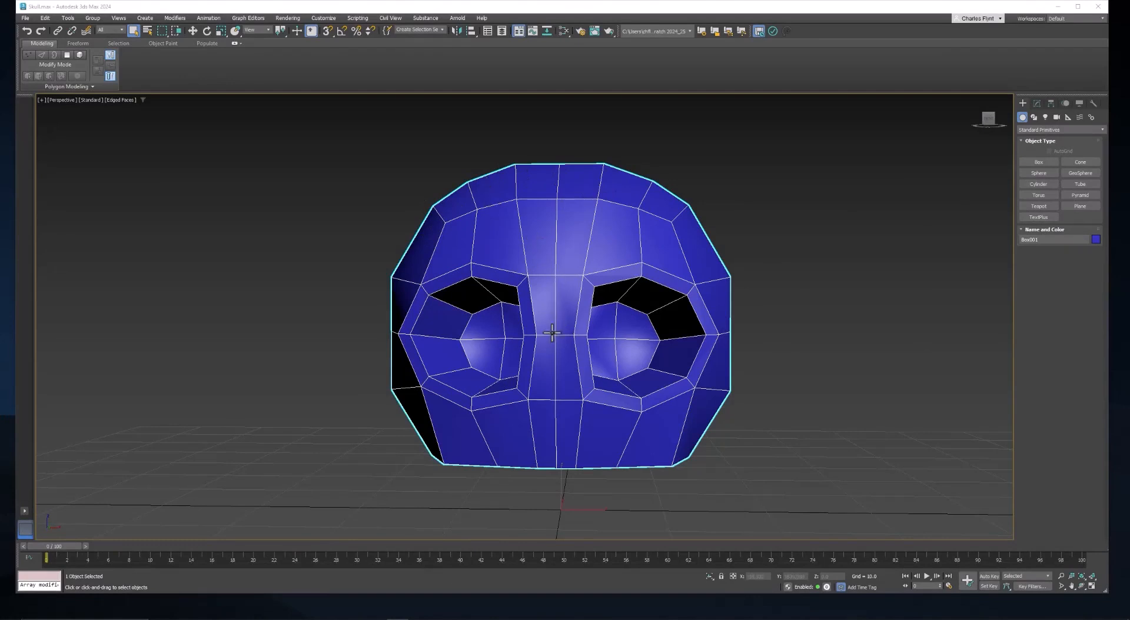
pyautogui.moveTo(612, 383)
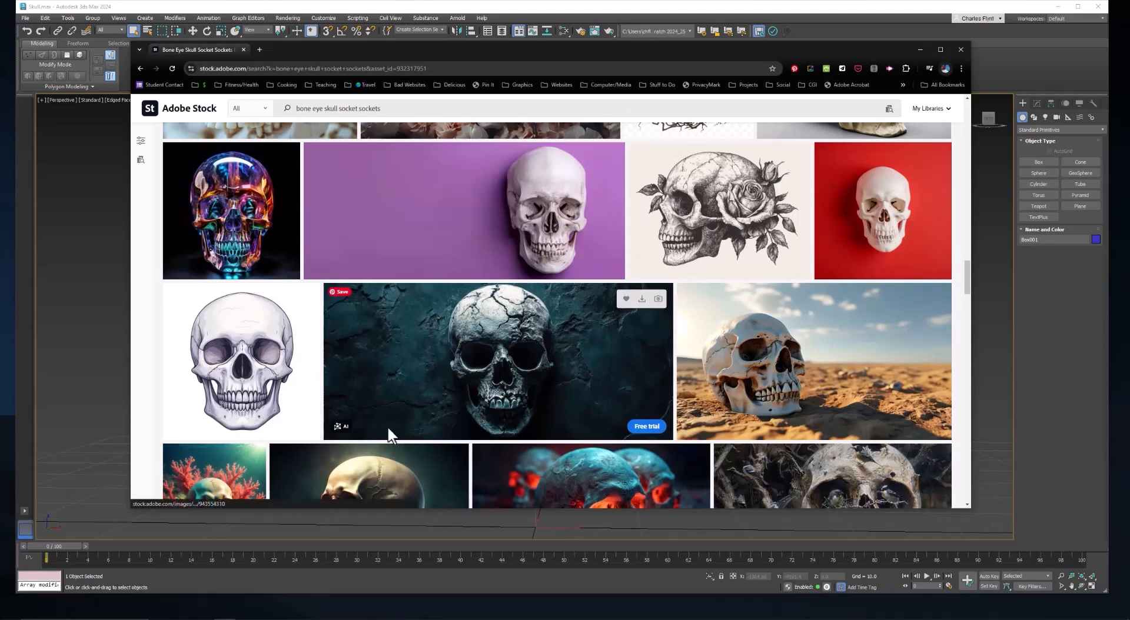
# Scroll the Adobe Stock skull results for more eye-socket reference photos, including side views.
pyautogui.scroll(-3)
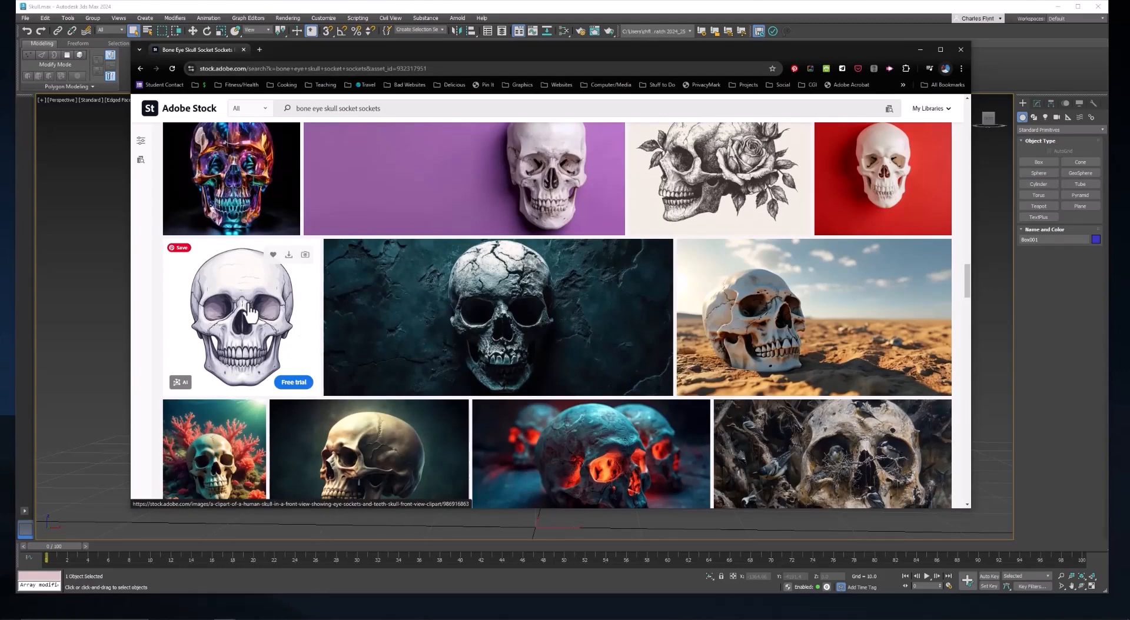
pyautogui.moveTo(205, 314)
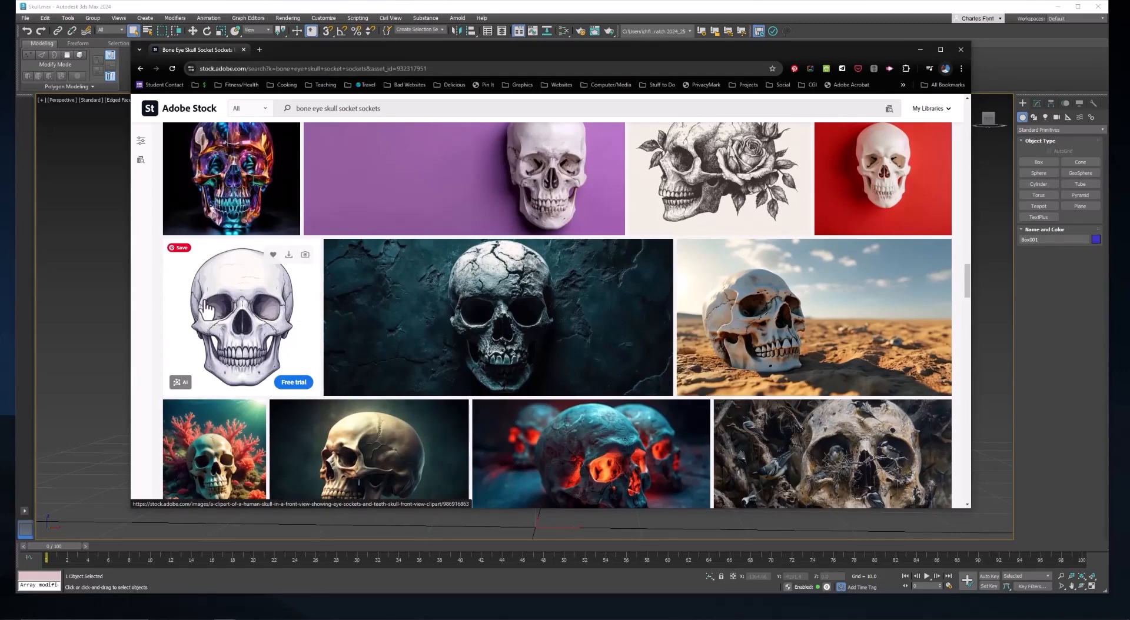
pyautogui.moveTo(231, 321)
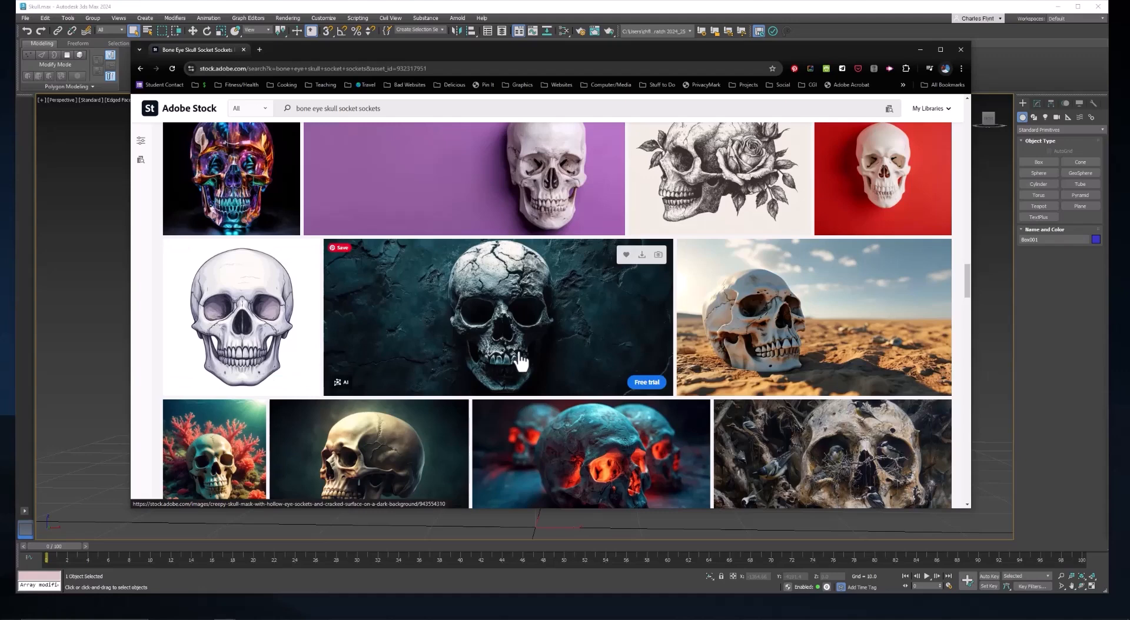
pyautogui.scroll(-3)
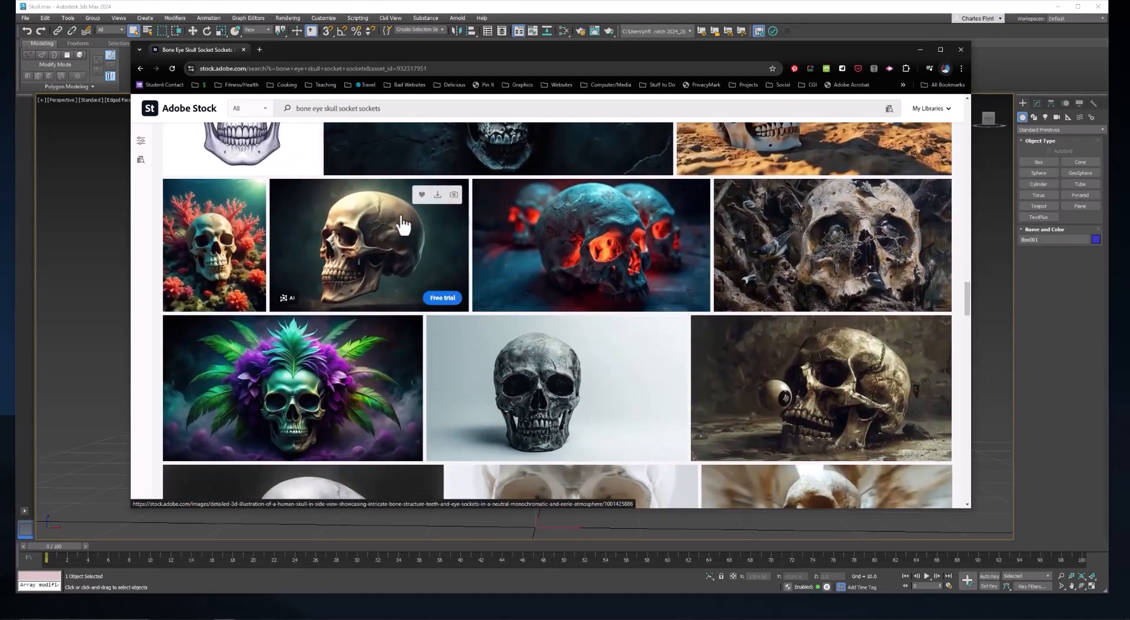
pyautogui.moveTo(582, 382)
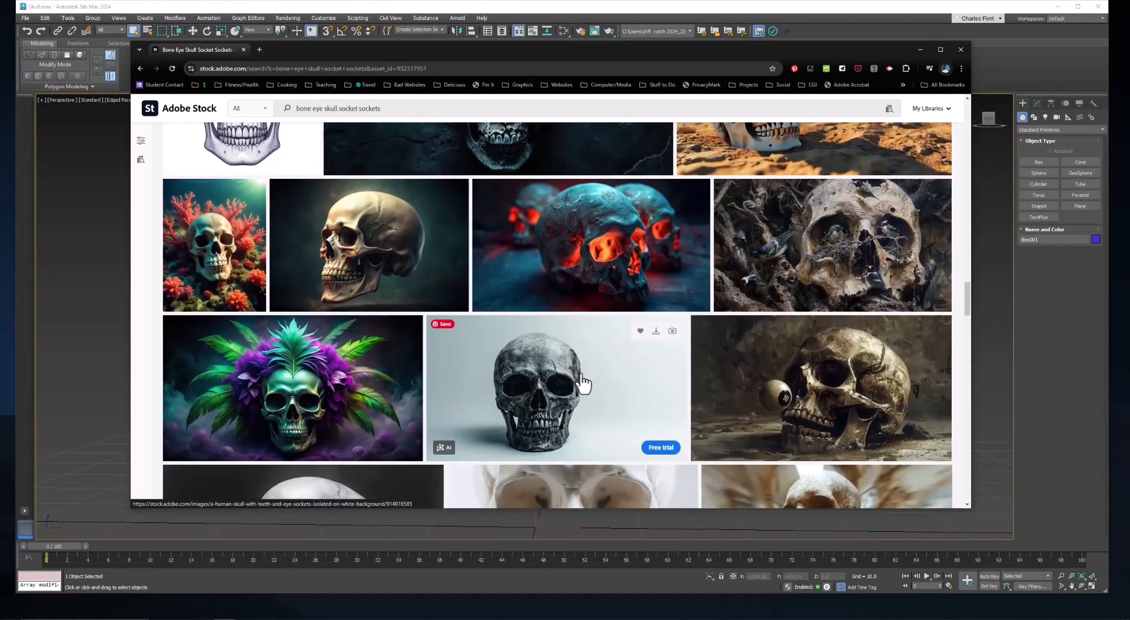
pyautogui.moveTo(558, 83)
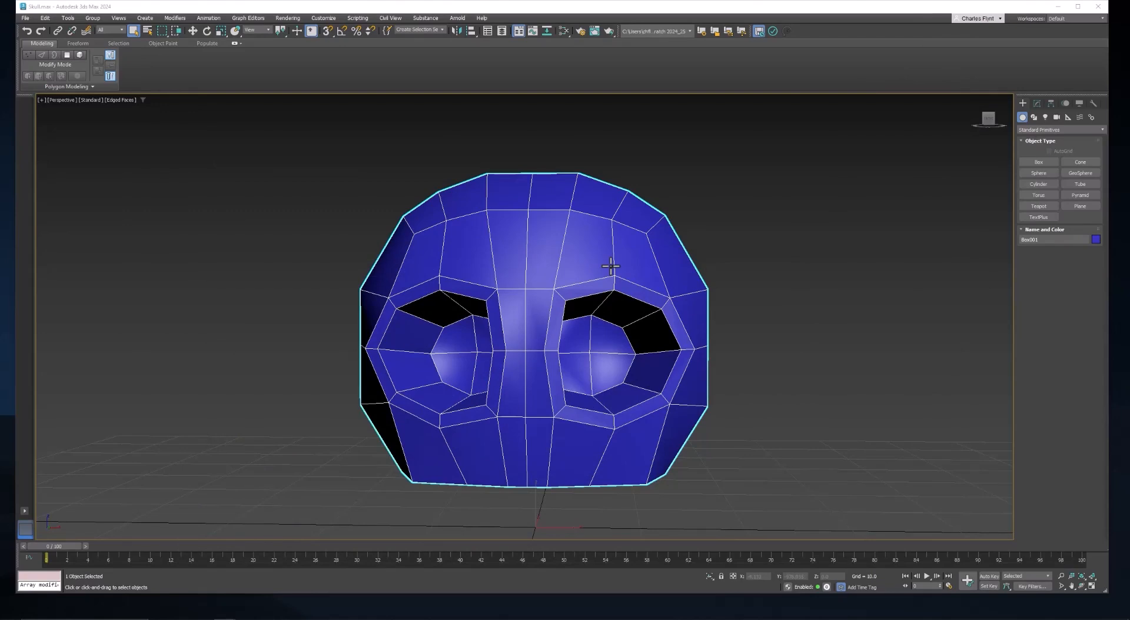
pyautogui.moveTo(697, 242)
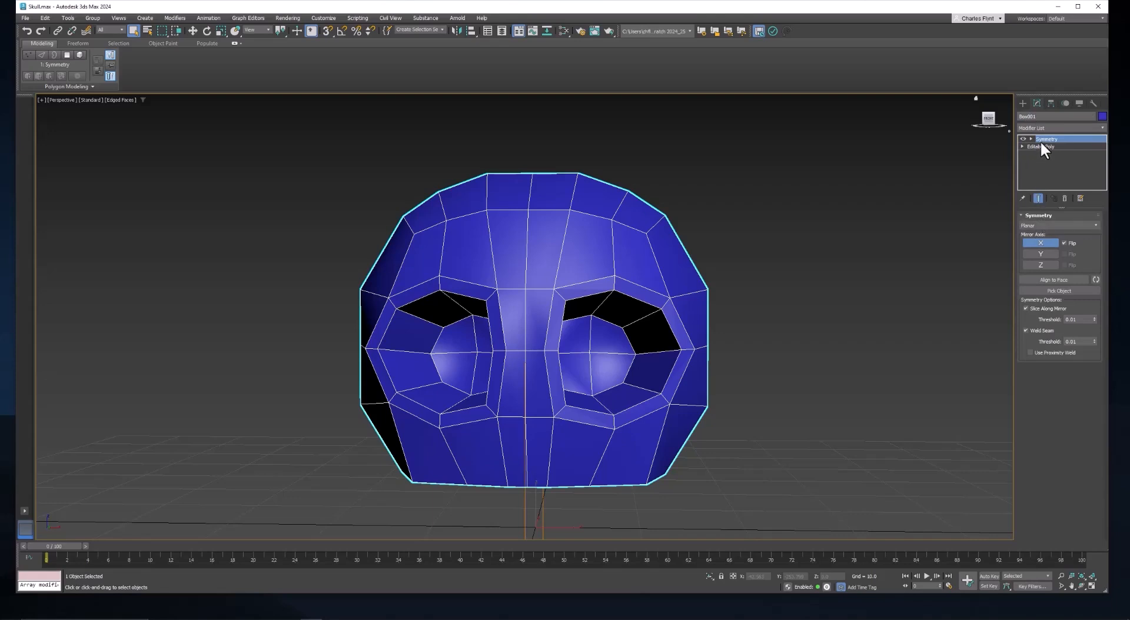
# Select the Editable Poly base beneath the Symmetry modifier in the stack.
pyautogui.click(1040, 147)
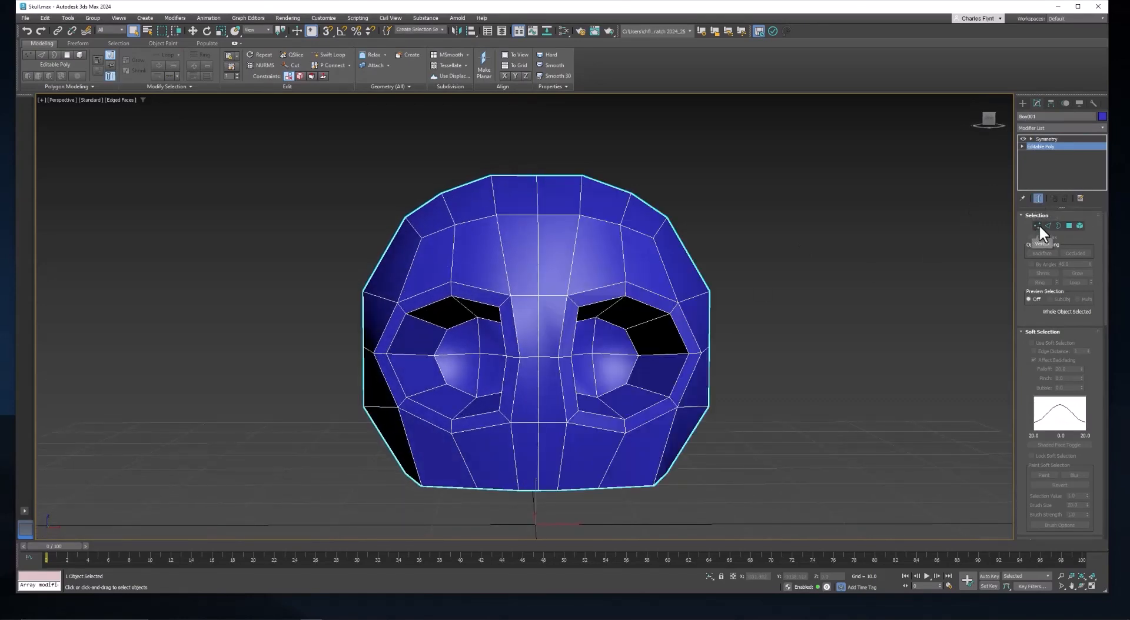
# In Vertex mode, move eye-socket and nose-bridge vertices into angular brow shapes.
pyautogui.click(1037, 225)
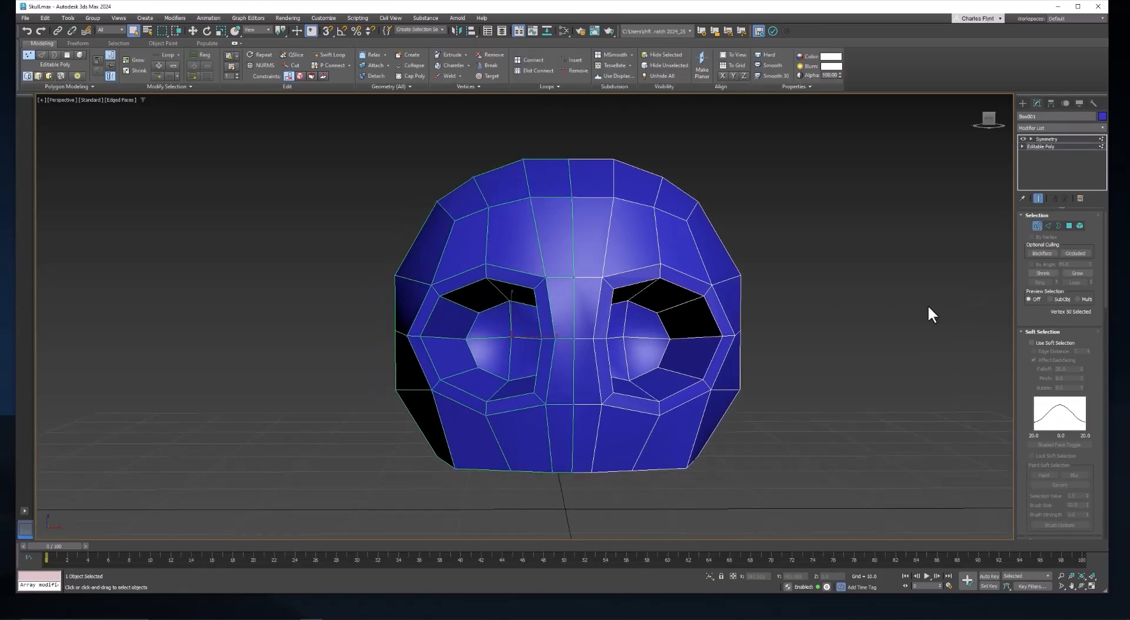
pyautogui.click(544, 400)
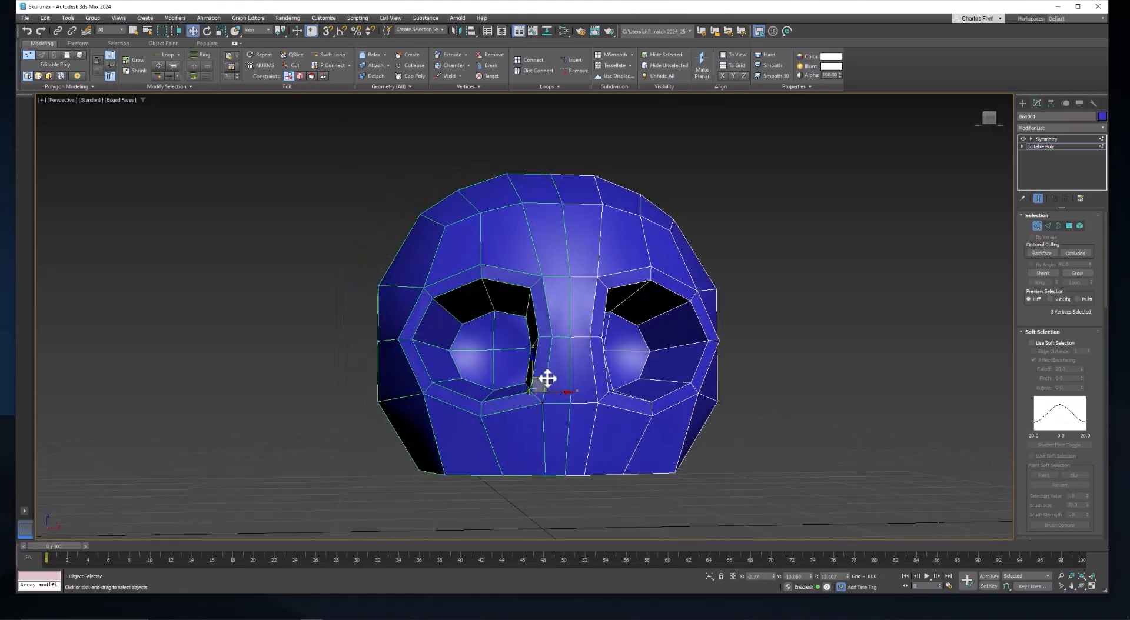
pyautogui.moveTo(547, 379); pyautogui.dragTo(540, 371)
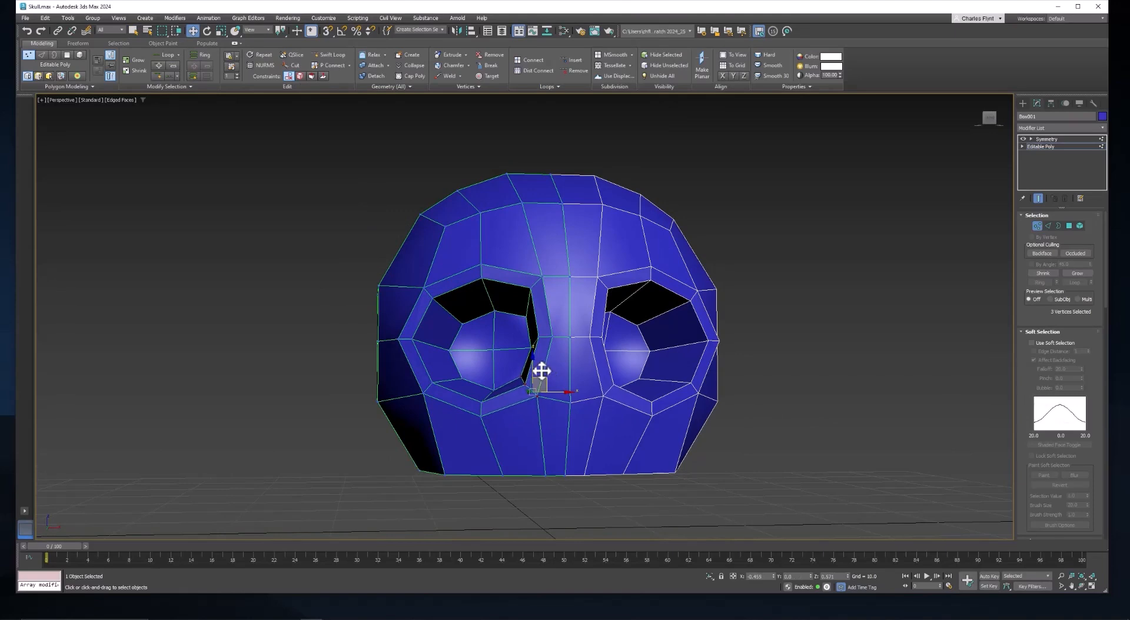
pyautogui.moveTo(540, 372); pyautogui.dragTo(536, 366)
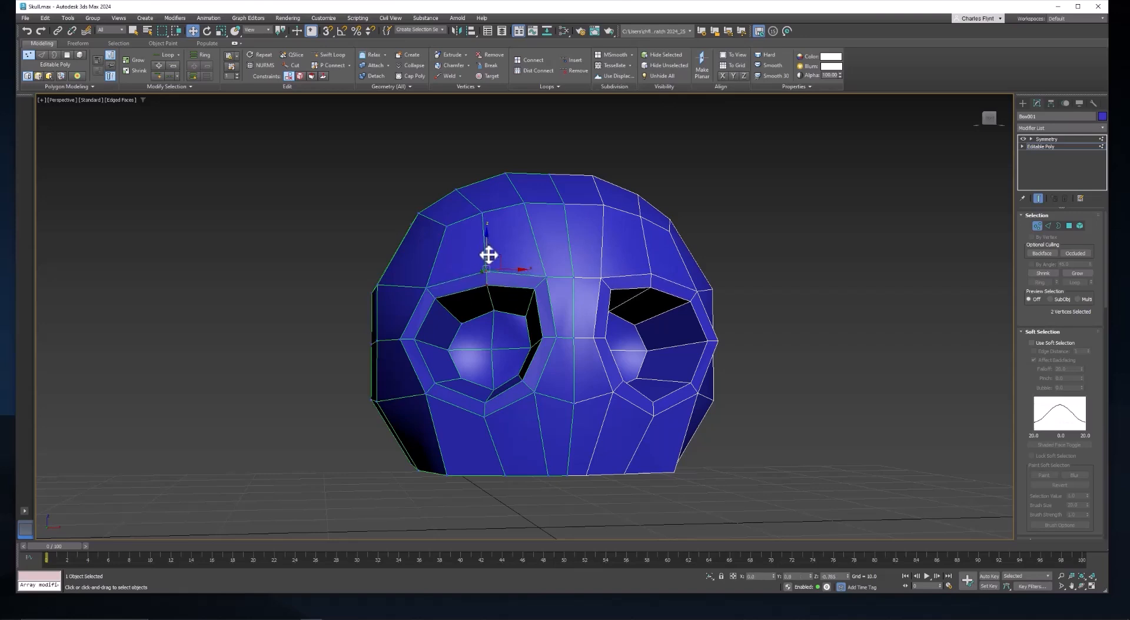
pyautogui.moveTo(488, 255); pyautogui.dragTo(488, 263)
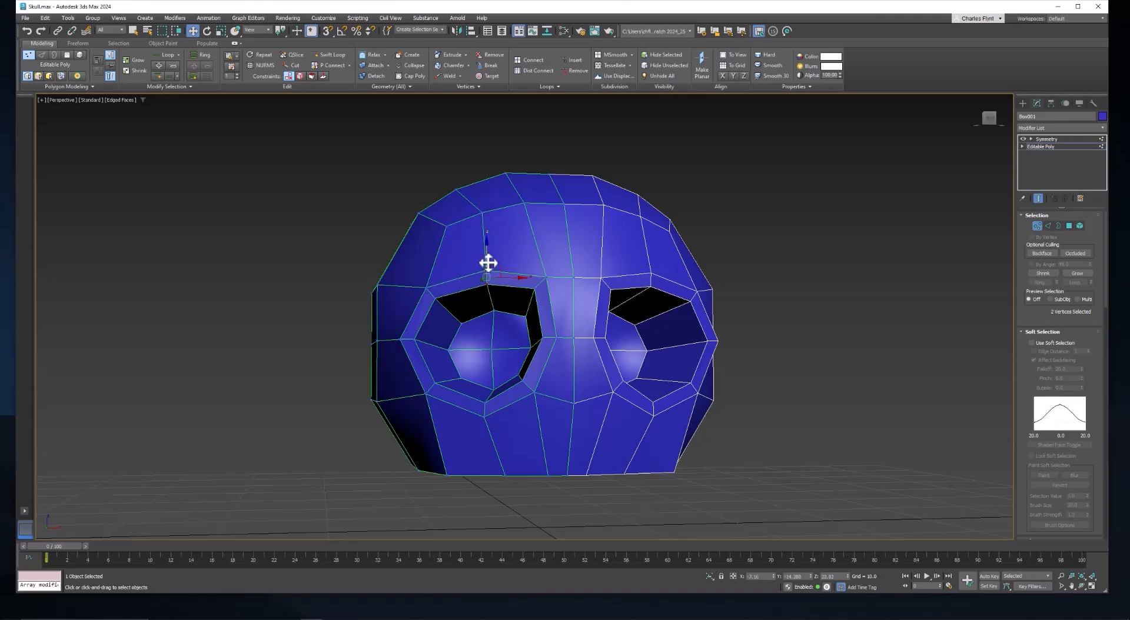
pyautogui.moveTo(482, 301)
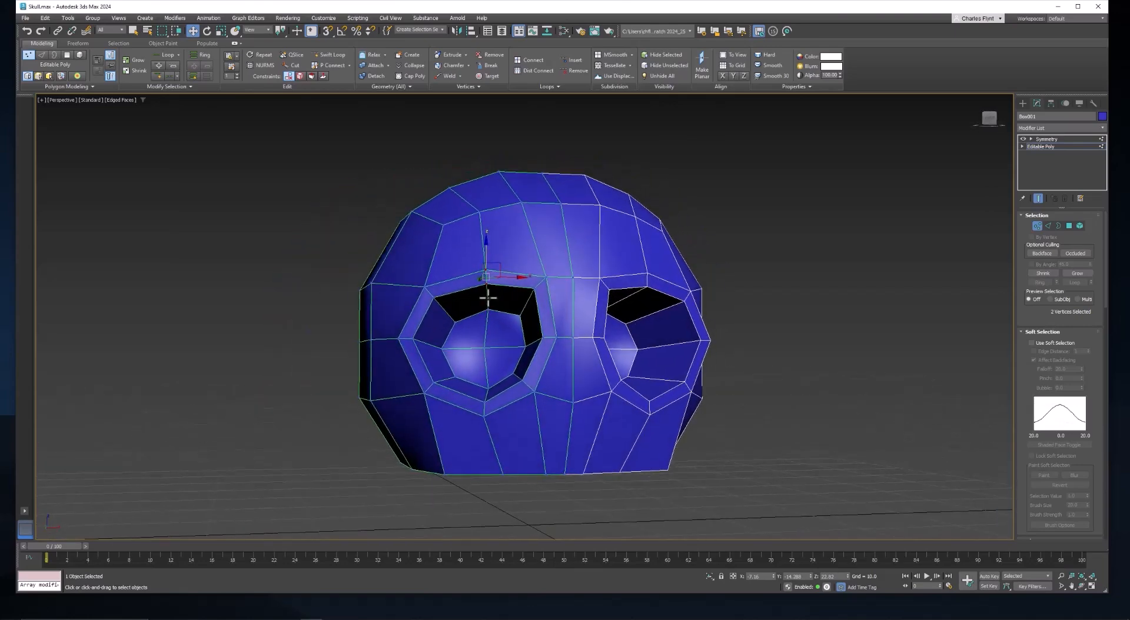
pyautogui.click(411, 335)
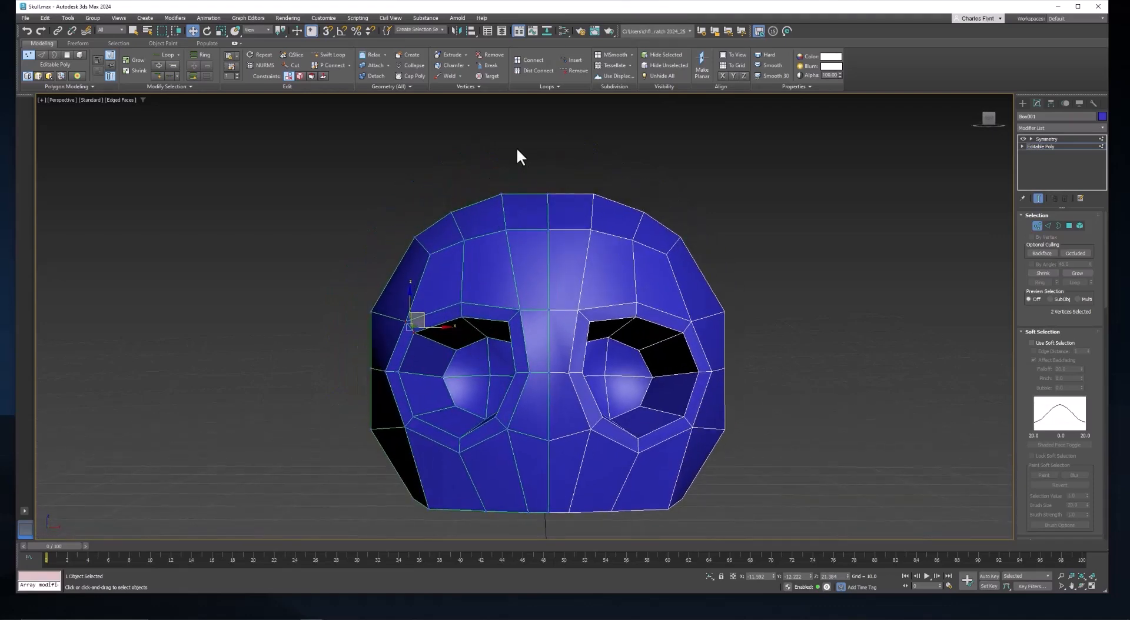
# Raise and spread the top-centre and upper-side cranium vertices for a rounder dome.
pyautogui.click(548, 195)
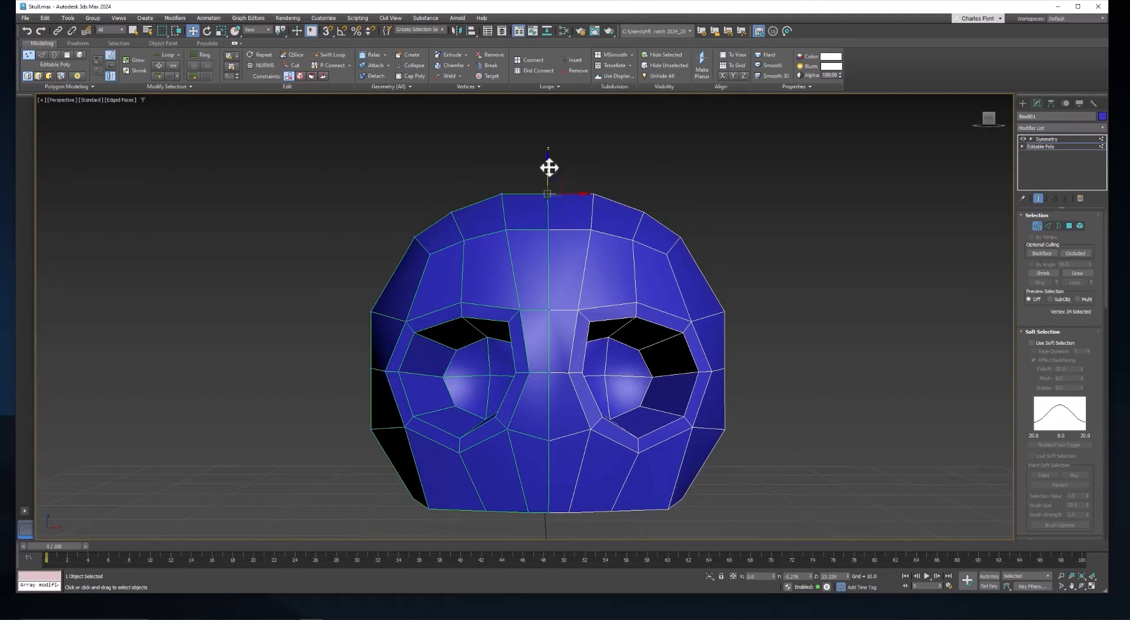
pyautogui.click(548, 195)
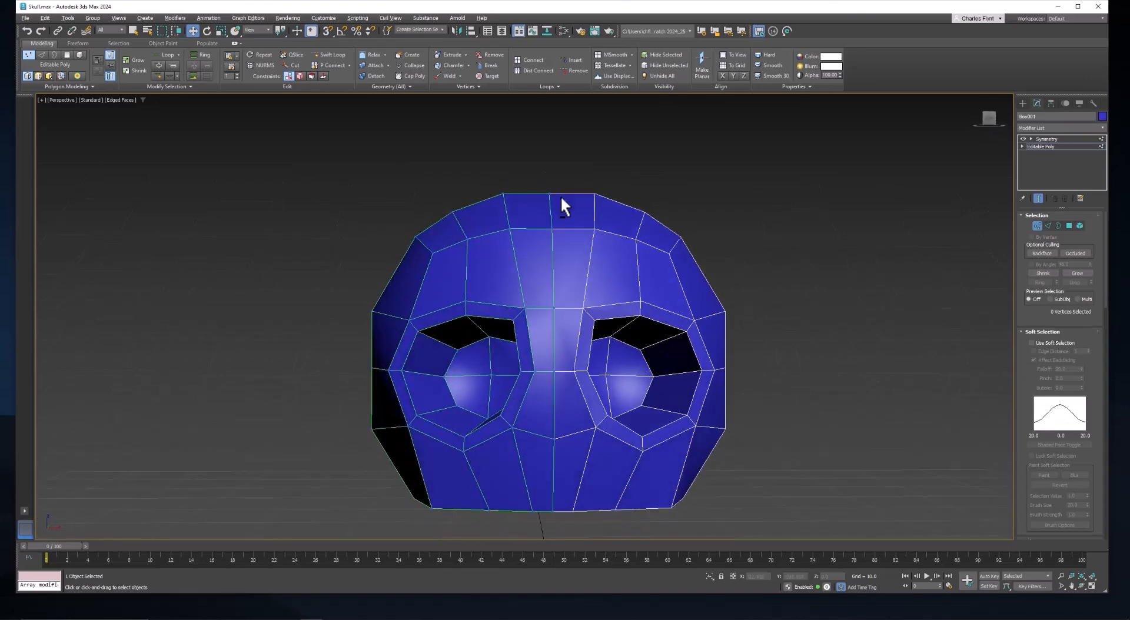
pyautogui.click(549, 194)
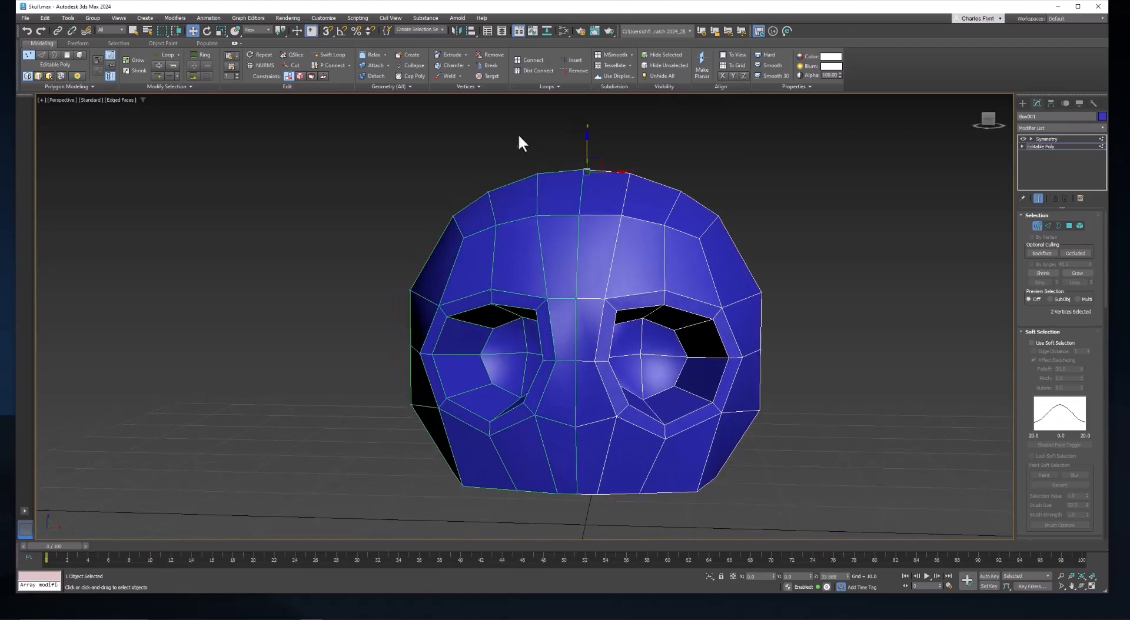
pyautogui.moveTo(523, 140); pyautogui.dragTo(649, 201)
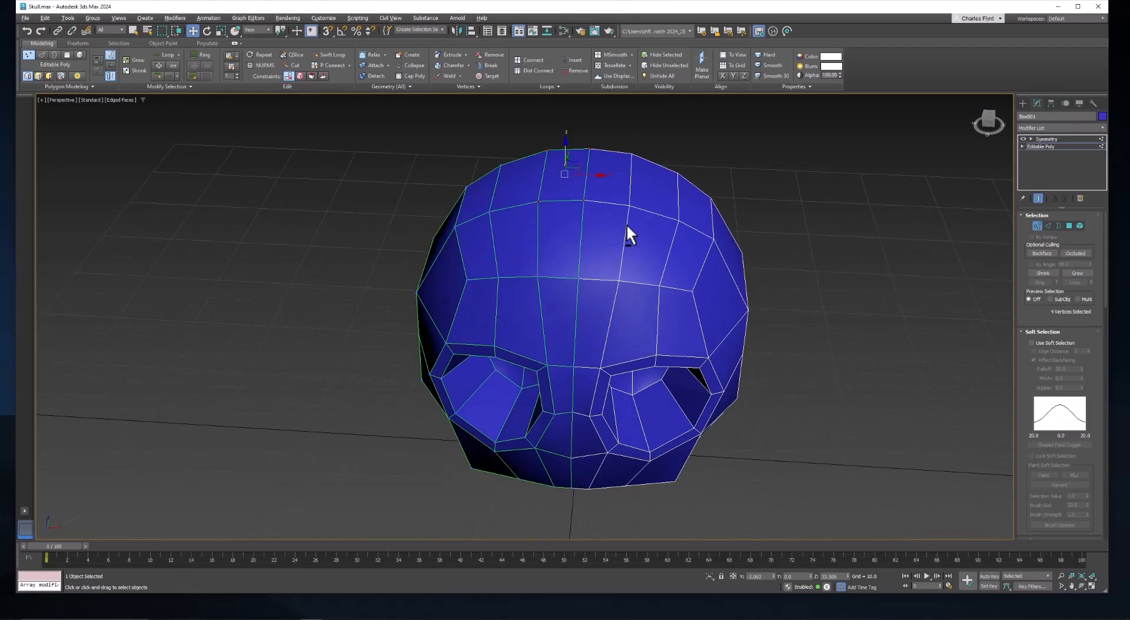
pyautogui.moveTo(627, 238); pyautogui.dragTo(587, 155)
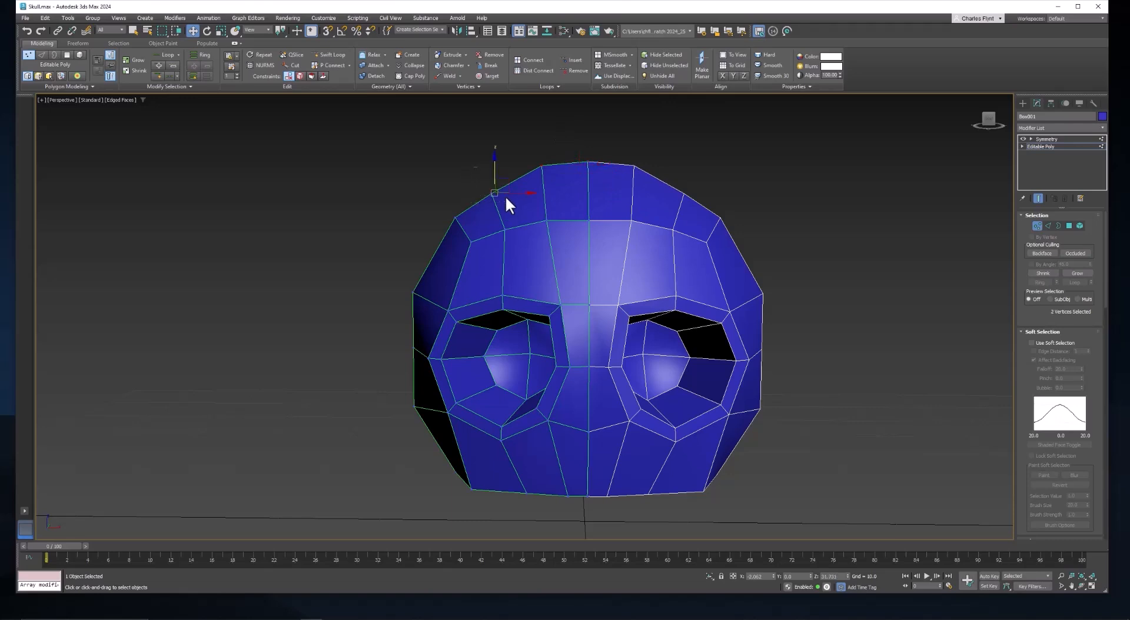
pyautogui.moveTo(508, 204); pyautogui.dragTo(502, 177)
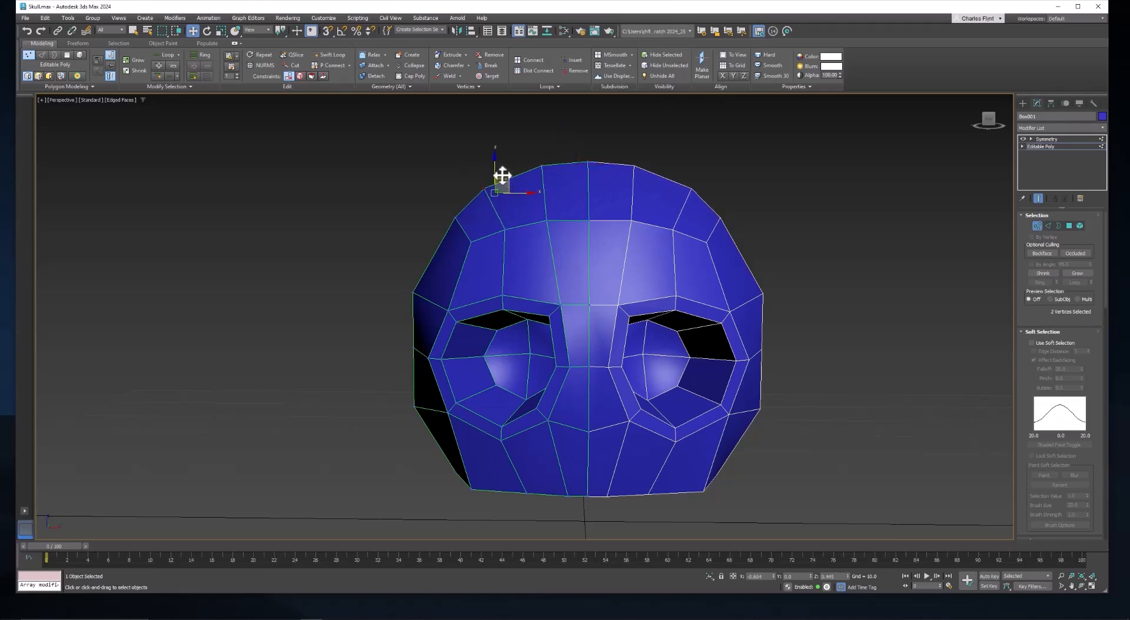
pyautogui.moveTo(500, 179); pyautogui.dragTo(465, 208)
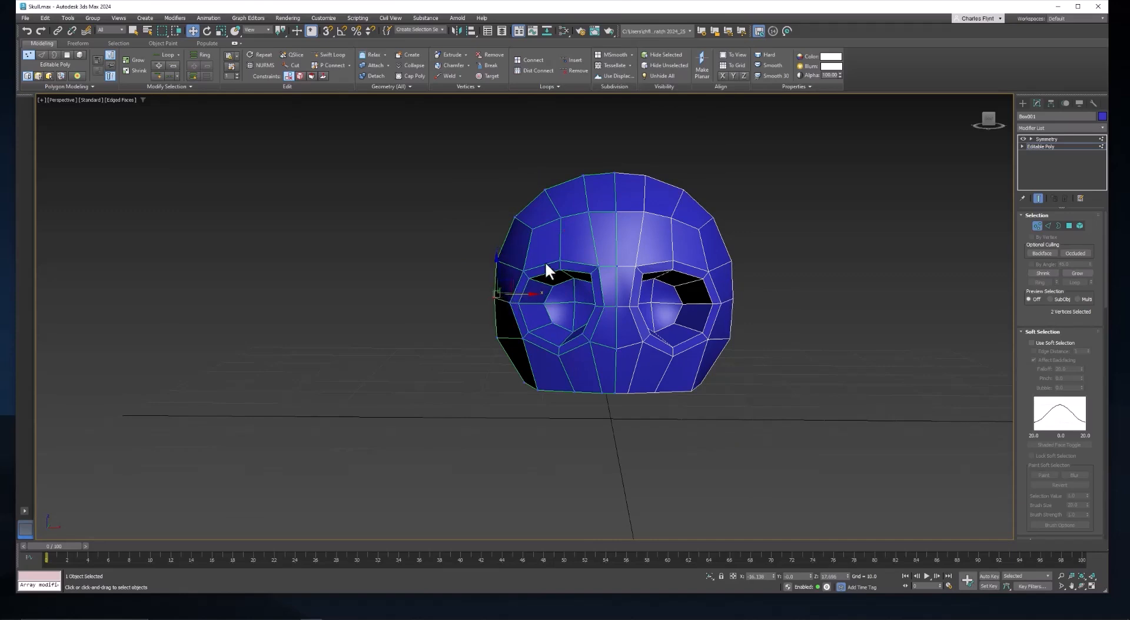
# In the Left view, pull upper cranium vertices up and outward to reshape the head's slope.
pyautogui.press('l')
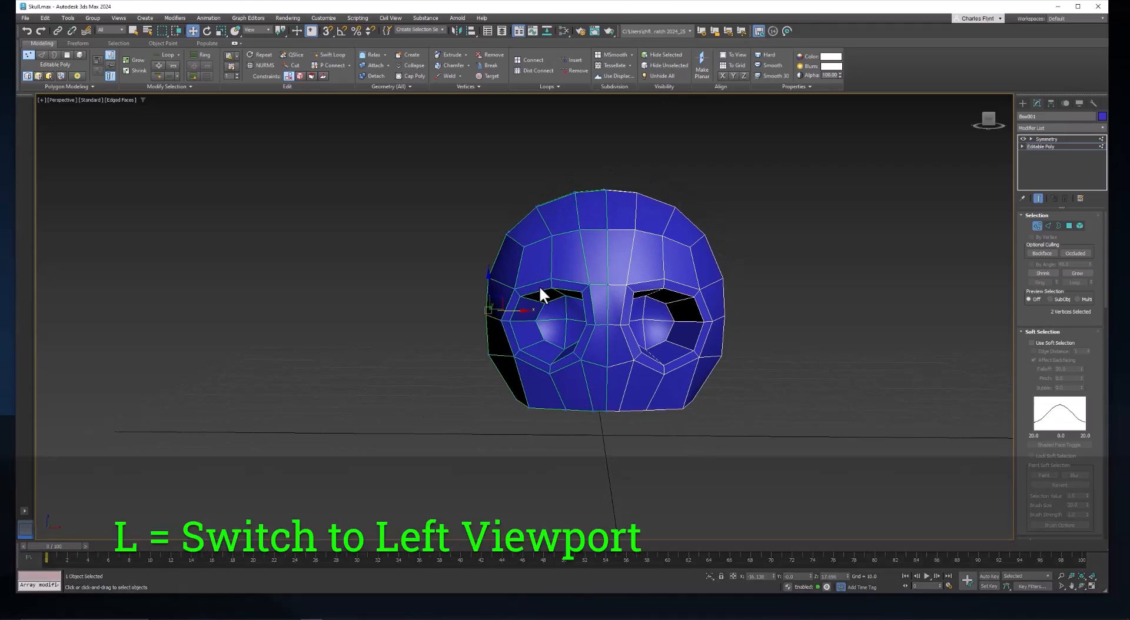
pyautogui.press('l')
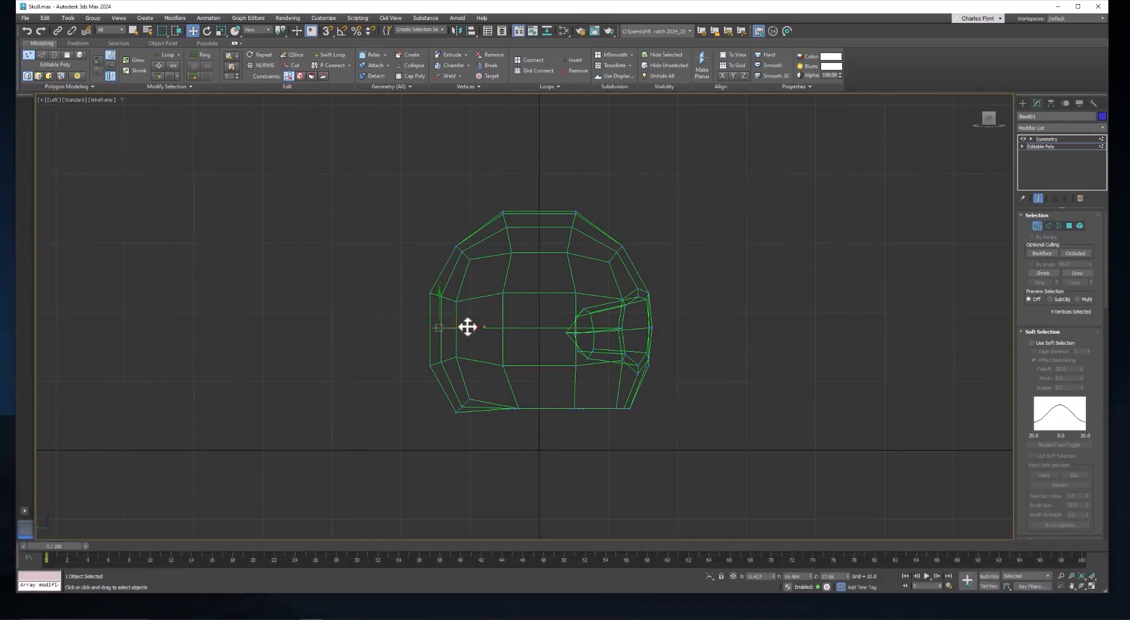
pyautogui.moveTo(468, 327); pyautogui.dragTo(455, 329)
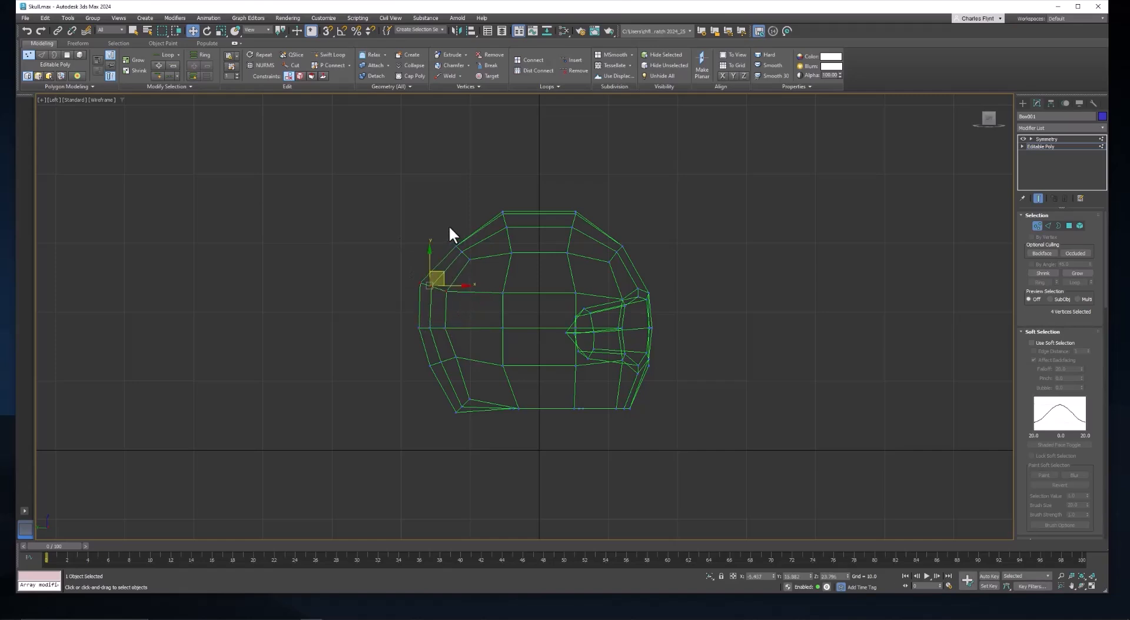
pyautogui.moveTo(436, 281); pyautogui.dragTo(465, 234)
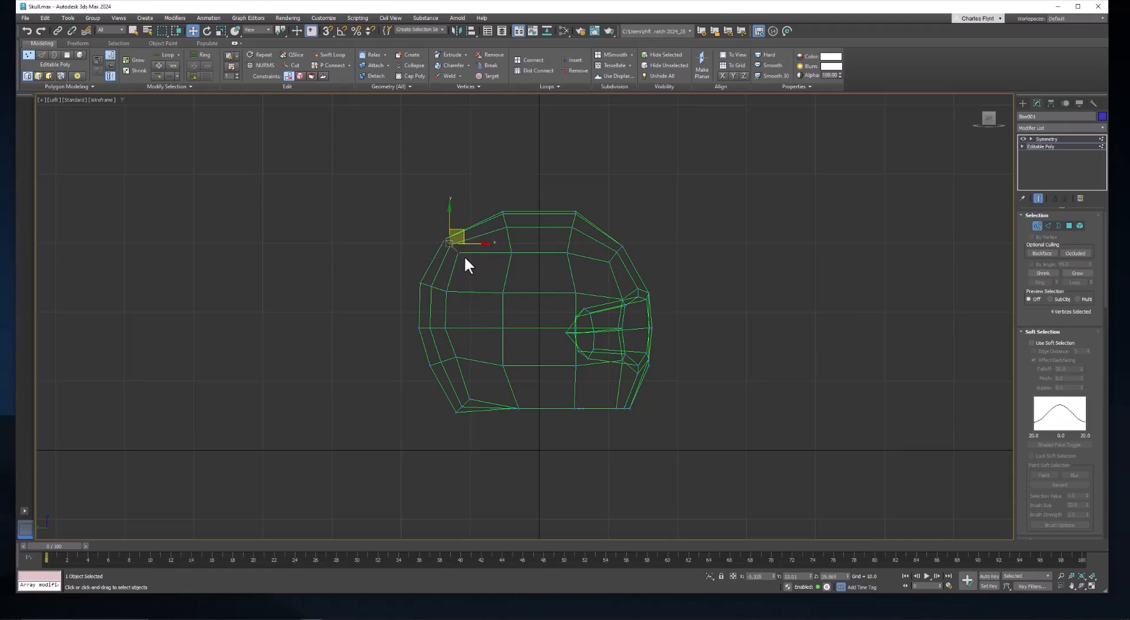
pyautogui.moveTo(450, 242); pyautogui.dragTo(464, 235)
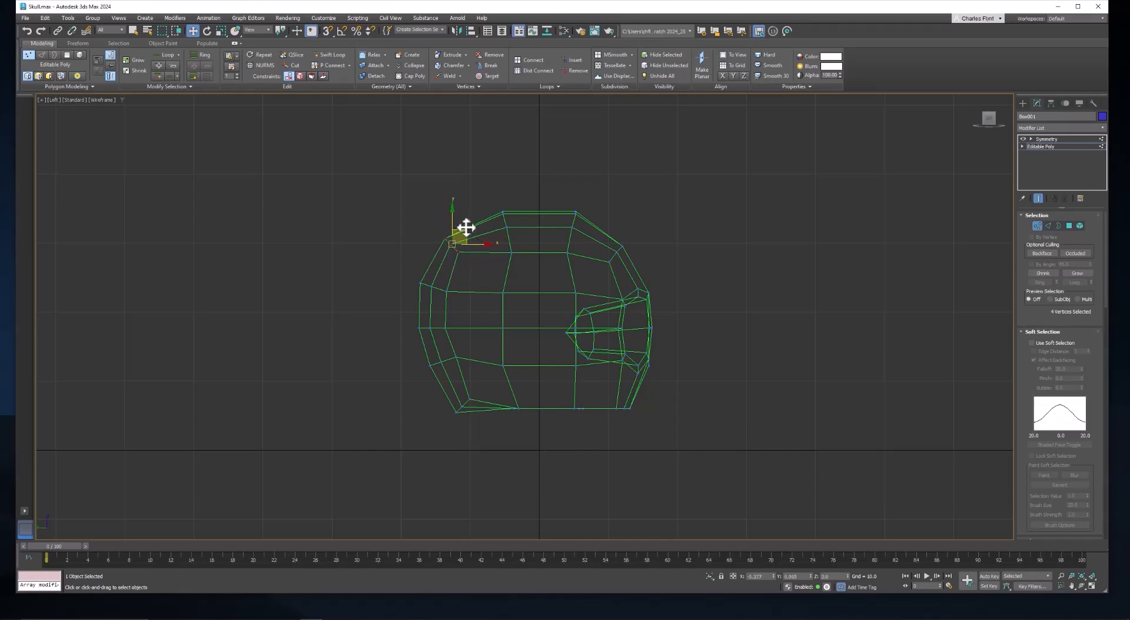
pyautogui.moveTo(465, 227); pyautogui.dragTo(474, 247)
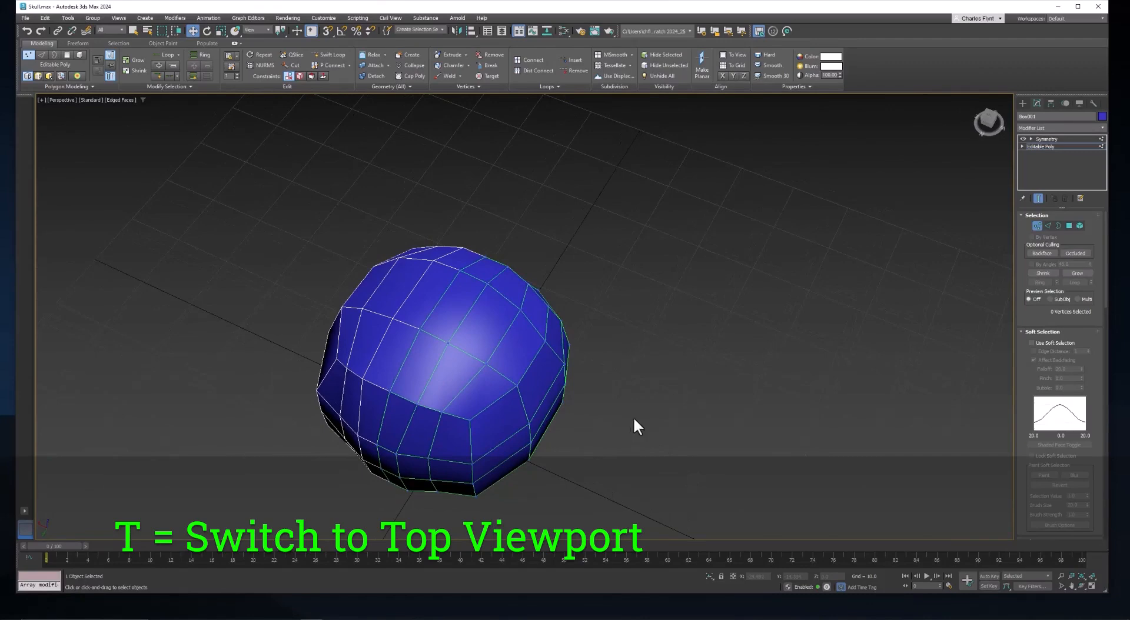
# From the top view, pull an outline vertex outward to round the head's silhouette.
pyautogui.press('t')
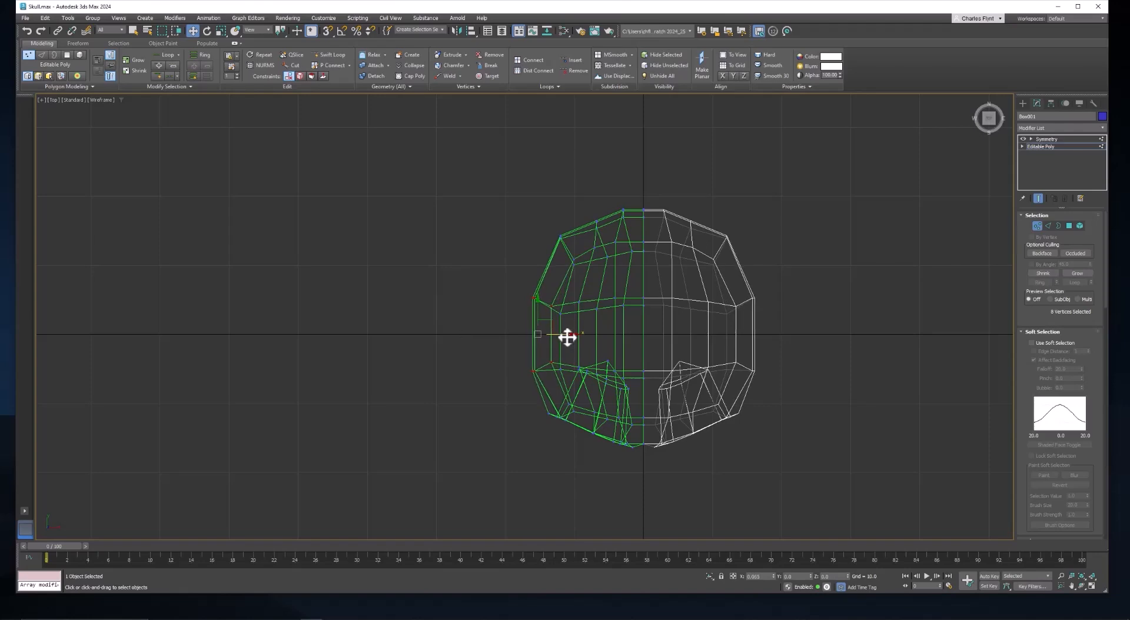
pyautogui.moveTo(568, 337); pyautogui.dragTo(634, 370)
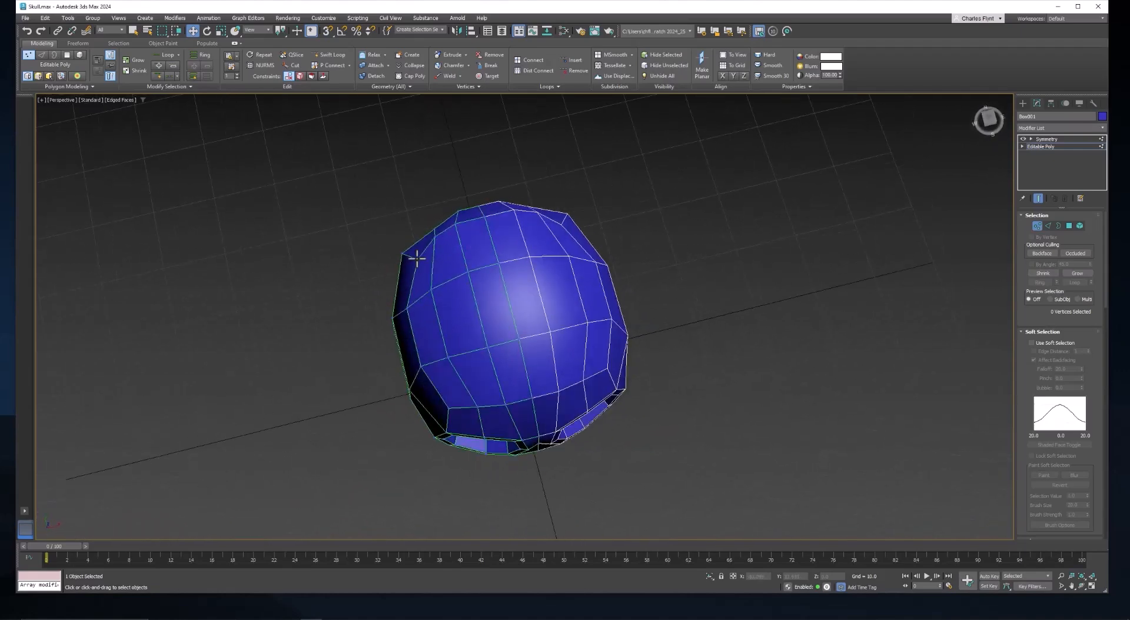
pyautogui.click(420, 257)
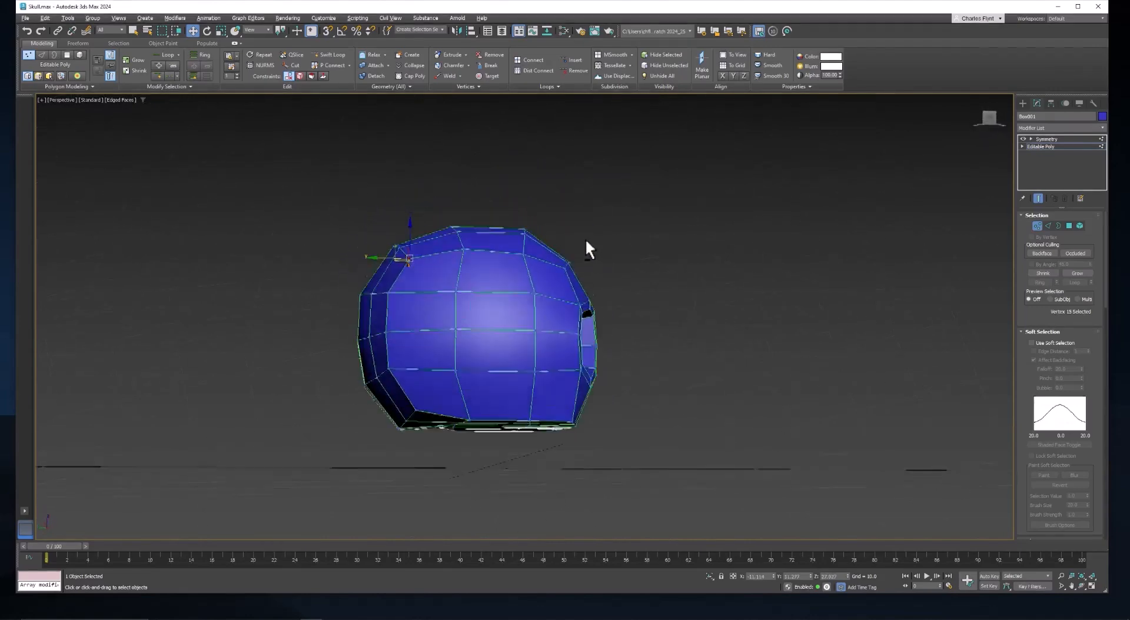
pyautogui.moveTo(584, 245); pyautogui.dragTo(630, 270)
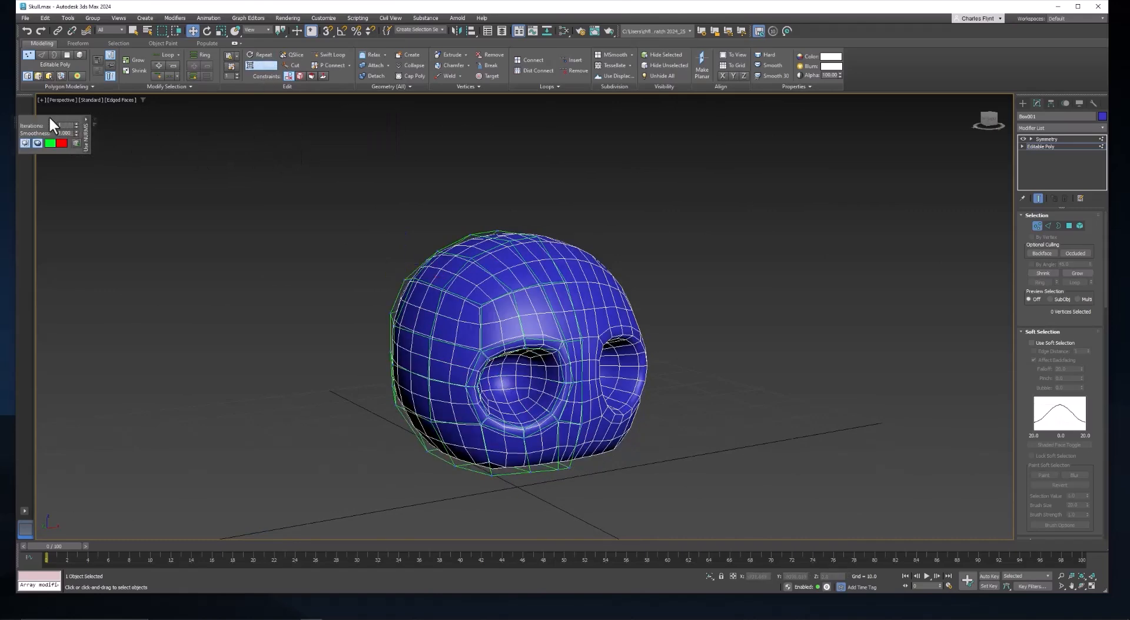
# View the skull head-on with edges hidden and exit Vertex sub-object mode.
pyautogui.moveTo(50, 133); pyautogui.dragTo(157, 137)
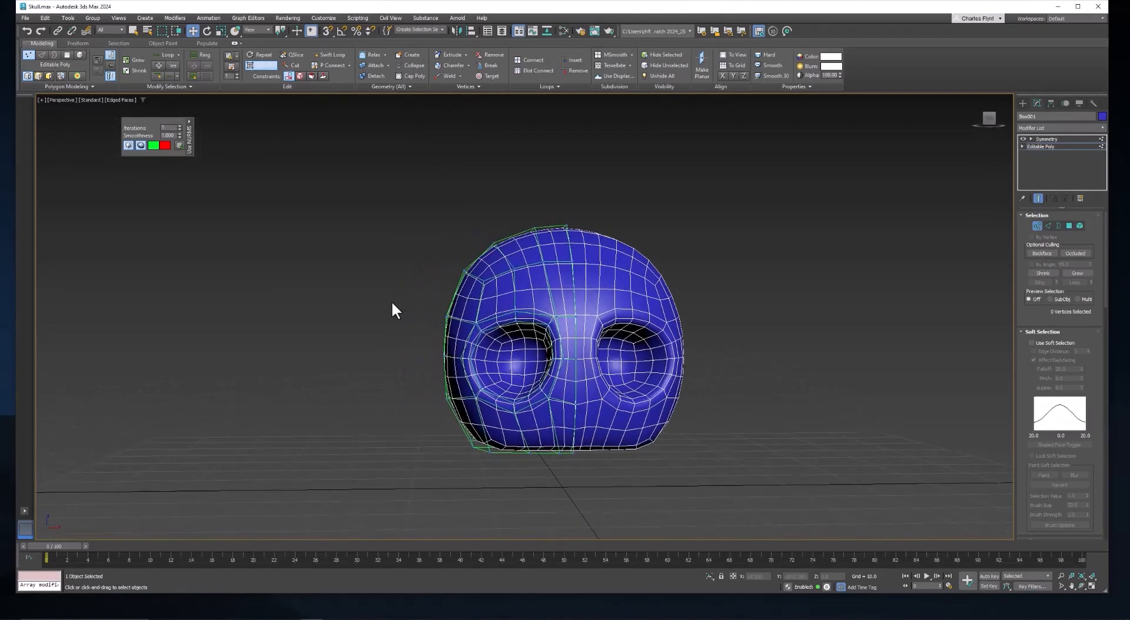
pyautogui.click(451, 306)
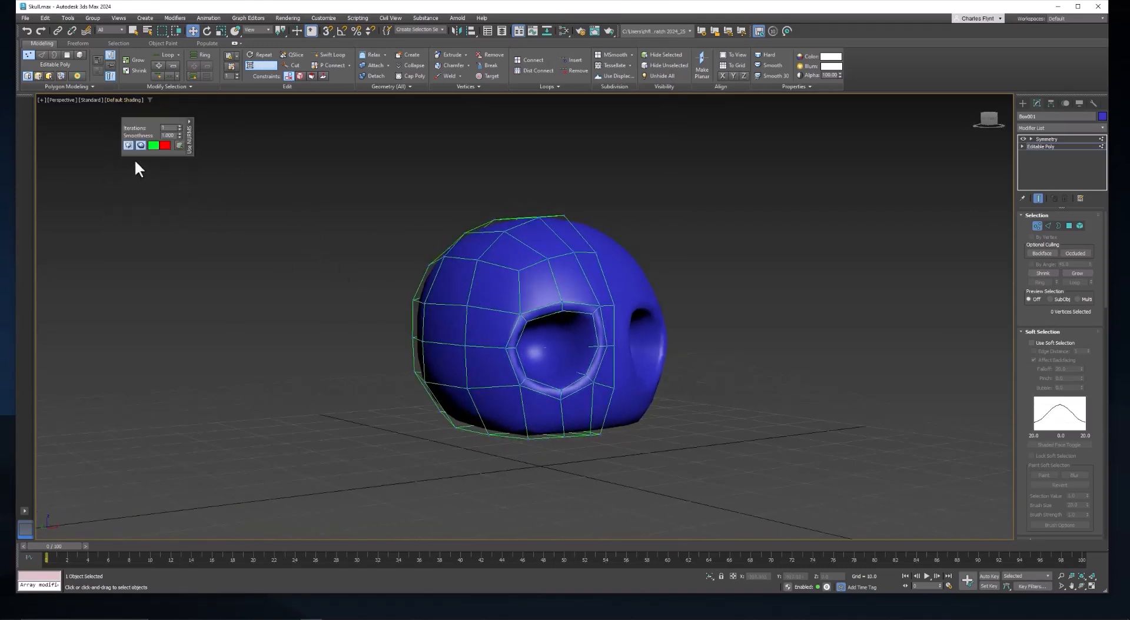
pyautogui.click(128, 145)
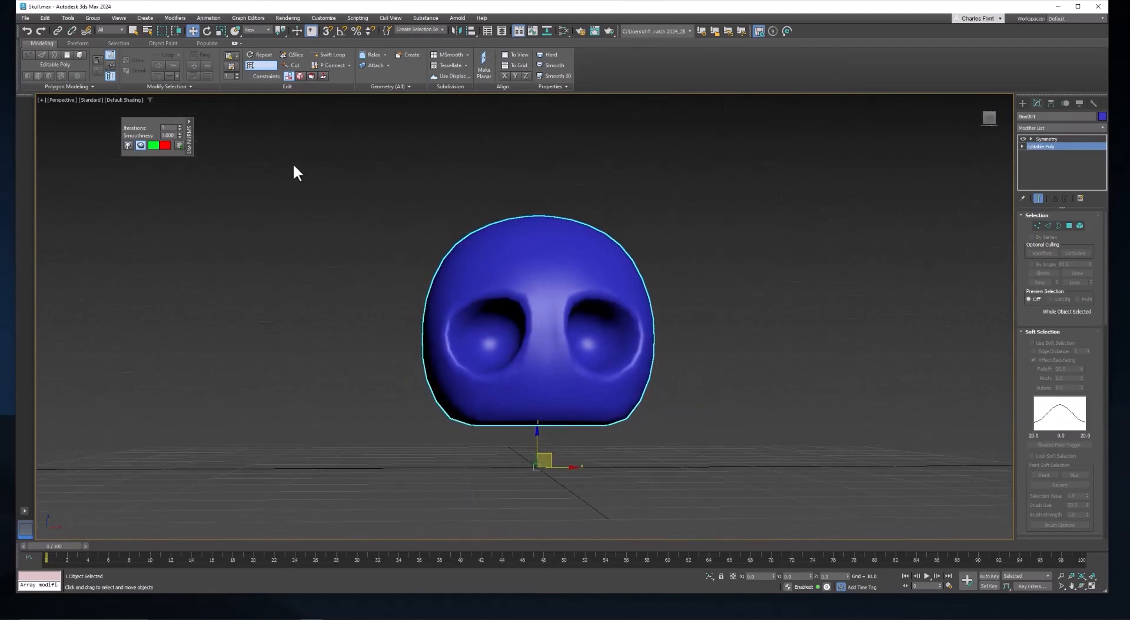
pyautogui.moveTo(266, 70)
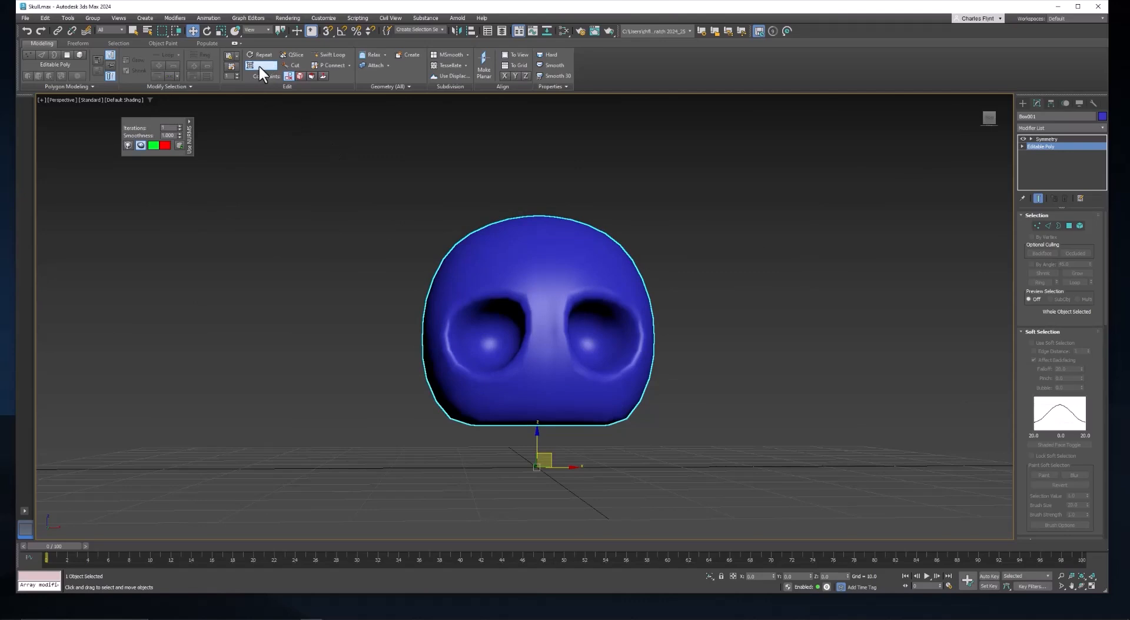
# Disable NURMS in the Ribbon's Edit panel to show the faceted low-poly skull.
pyautogui.click(264, 65)
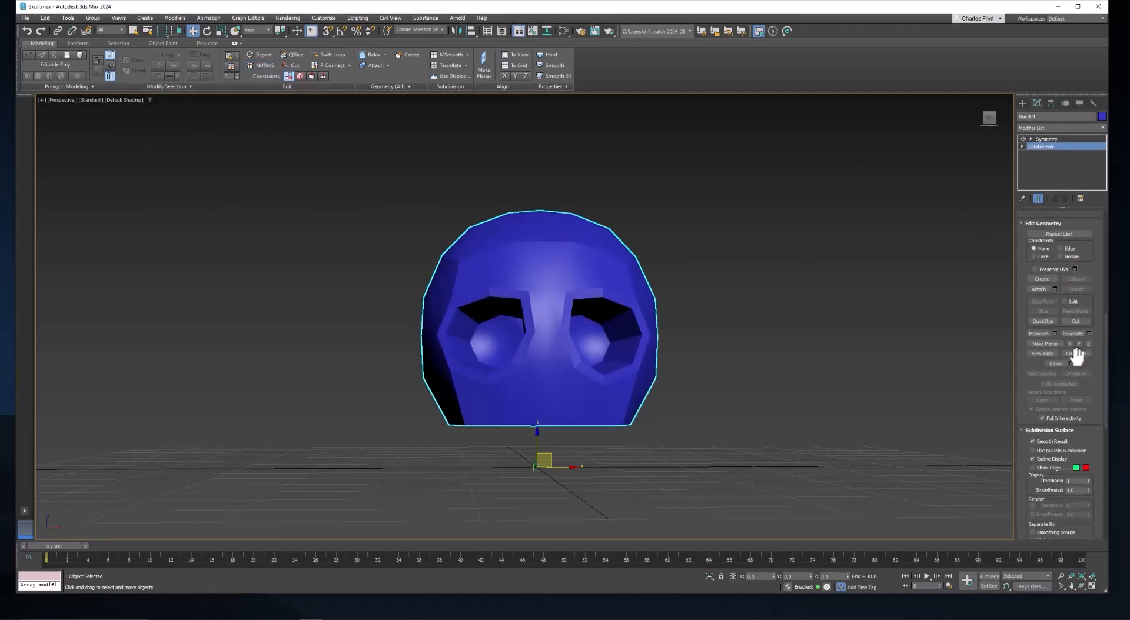
pyautogui.scroll(-3)
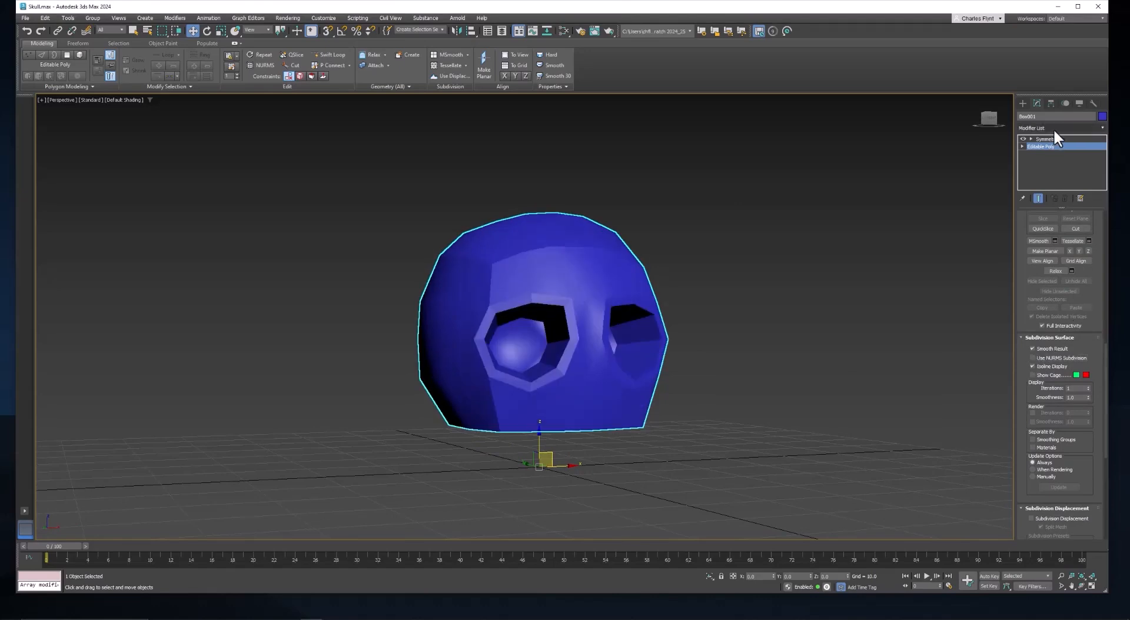
pyautogui.click(1059, 128)
pyautogui.write('tur')
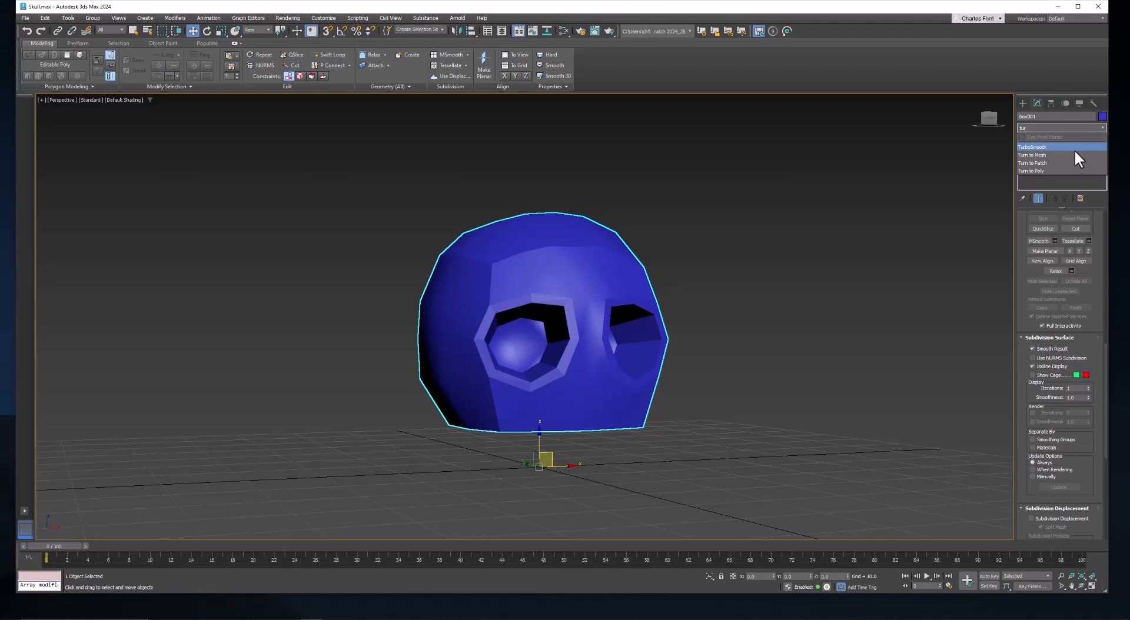
# Add then delete TurboSmooth, enable NURMS subdivision, and select Symmetry to see the mirrored skull.
pyautogui.click(1037, 147)
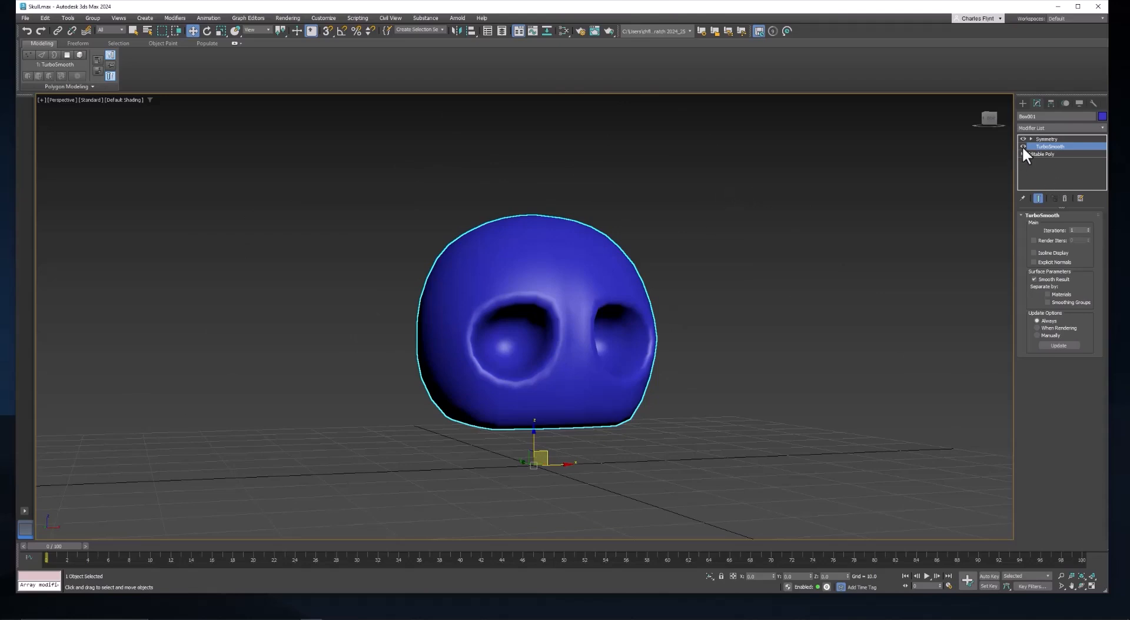
pyautogui.click(1023, 146)
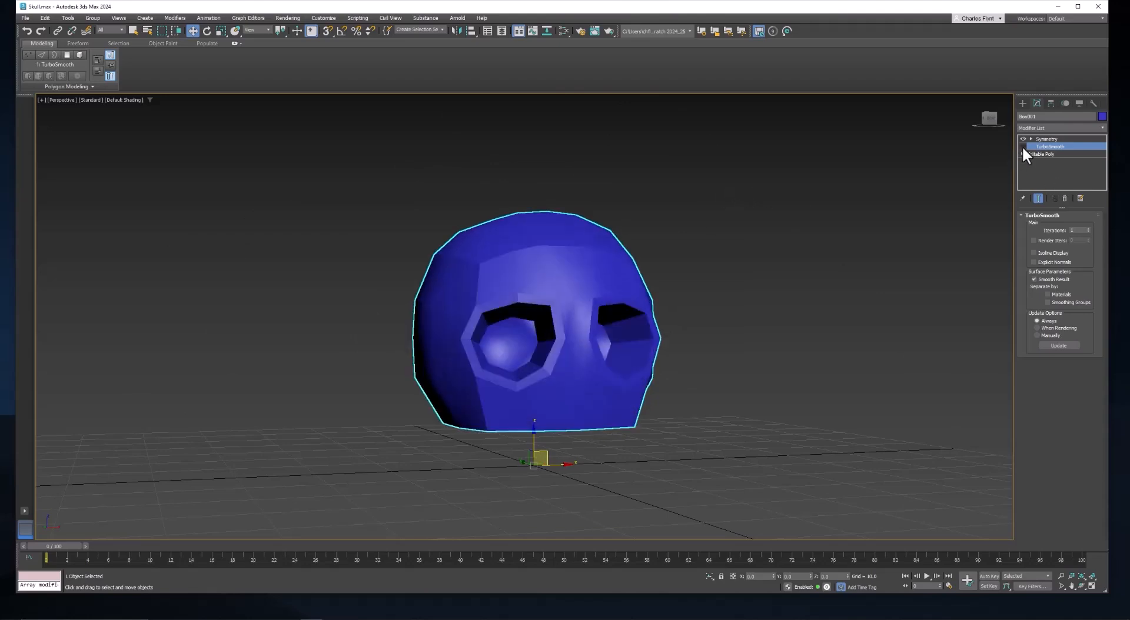
pyautogui.rightClick(1049, 147)
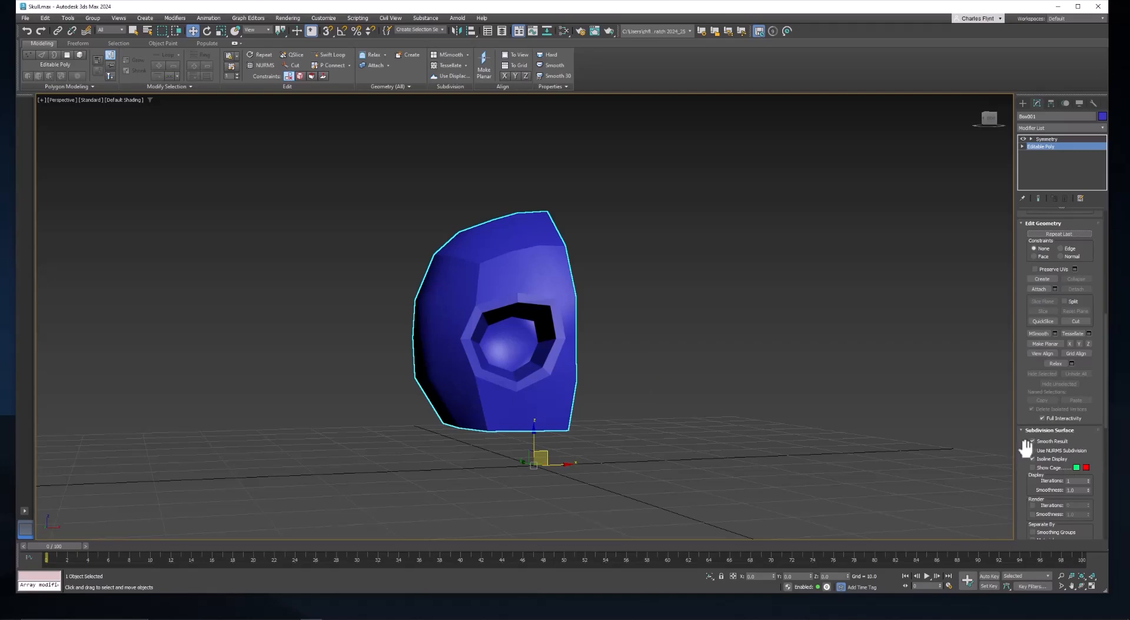
pyautogui.click(265, 65)
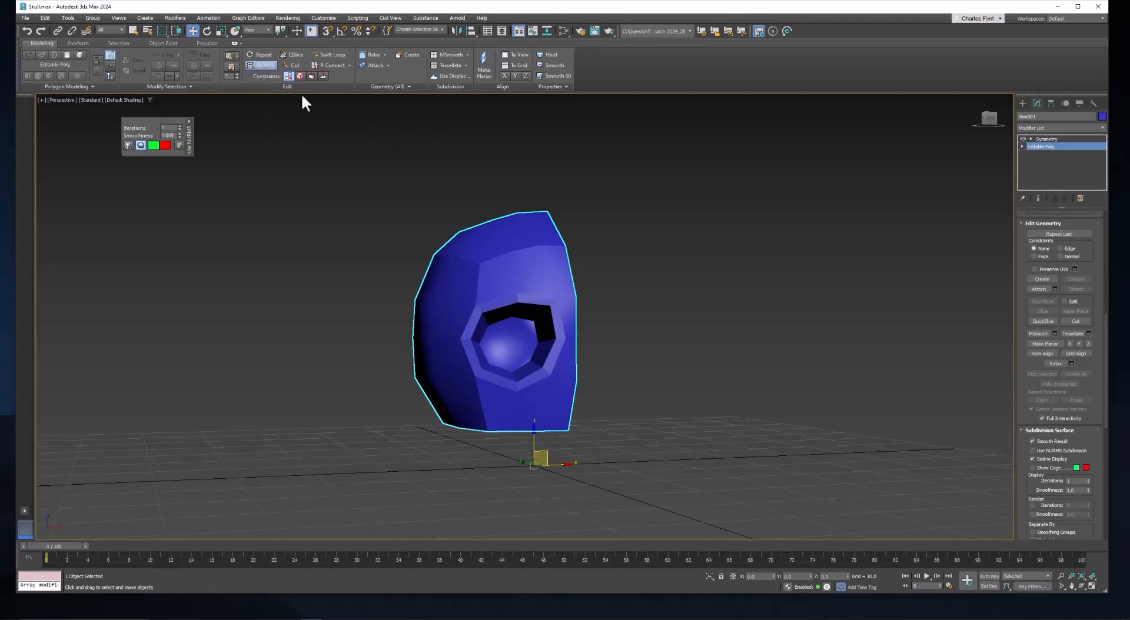
pyautogui.click(1044, 139)
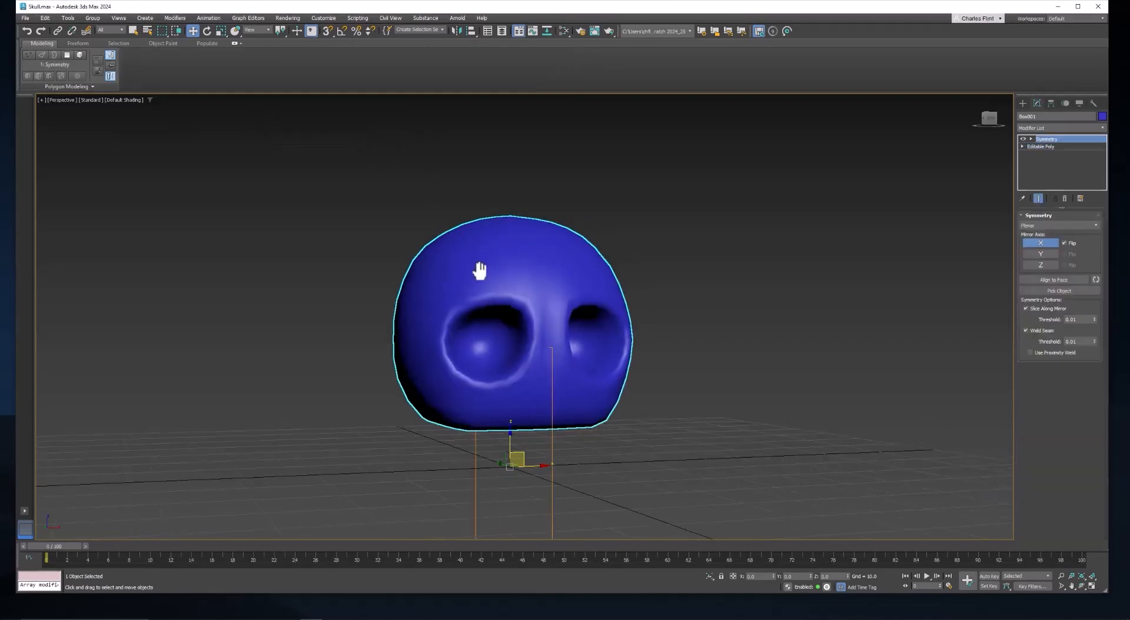
# Select the Editable Poly base and switch the viewport to Edged Faces shading.
pyautogui.click(1041, 147)
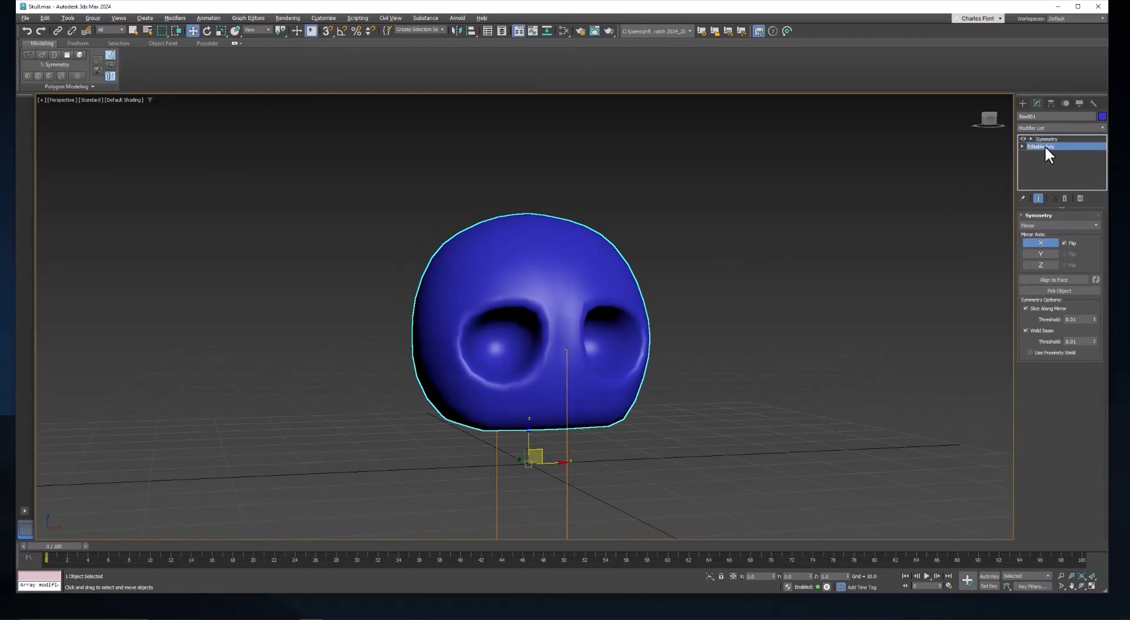
pyautogui.click(1041, 147)
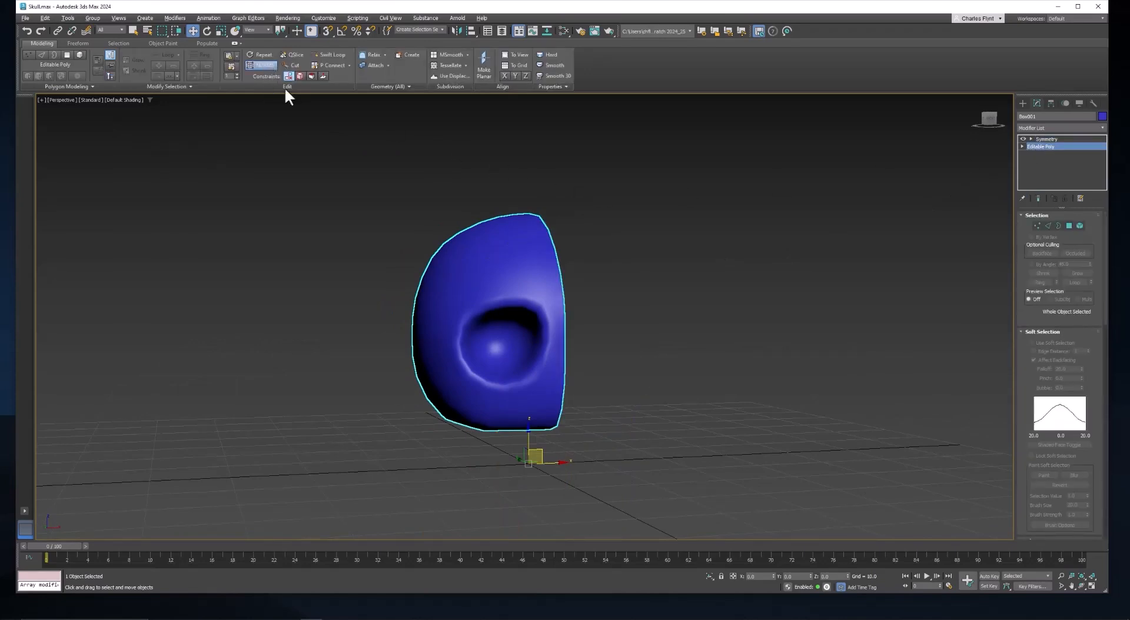
pyautogui.click(123, 100)
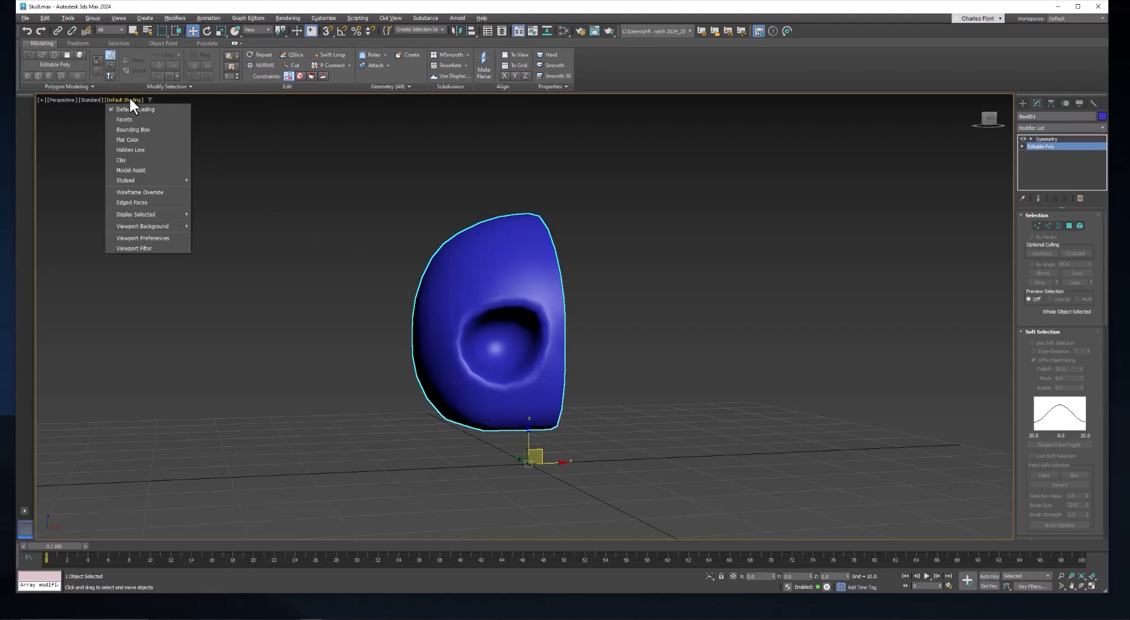
pyautogui.click(132, 202)
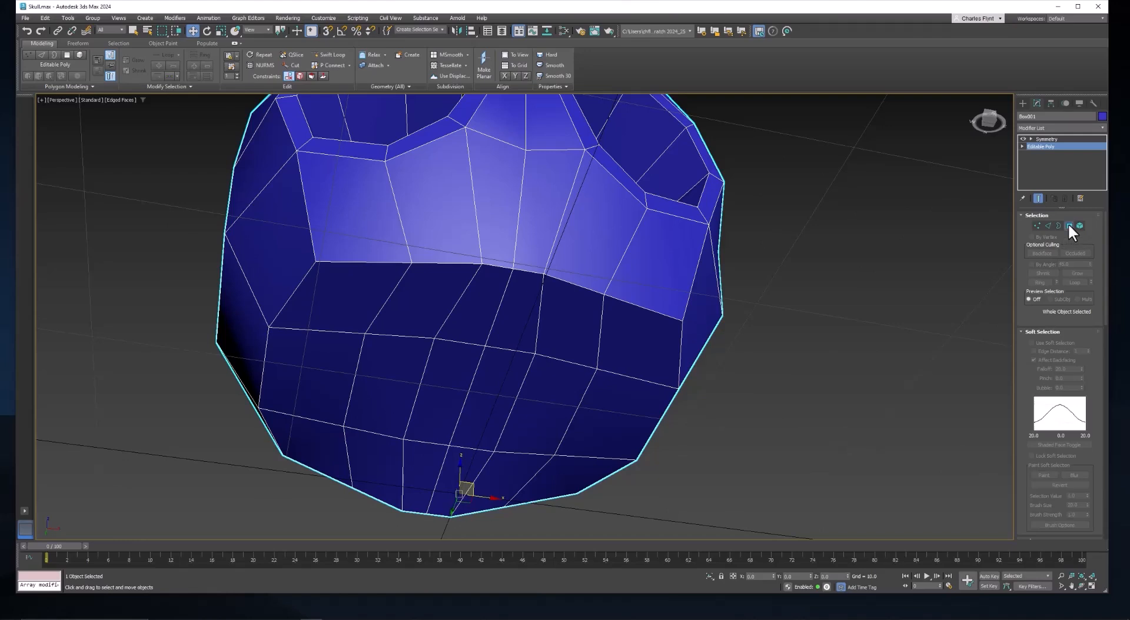
# Select vertices along the cranium's front bottom edge, then switch to Polygon mode.
pyautogui.click(1069, 225)
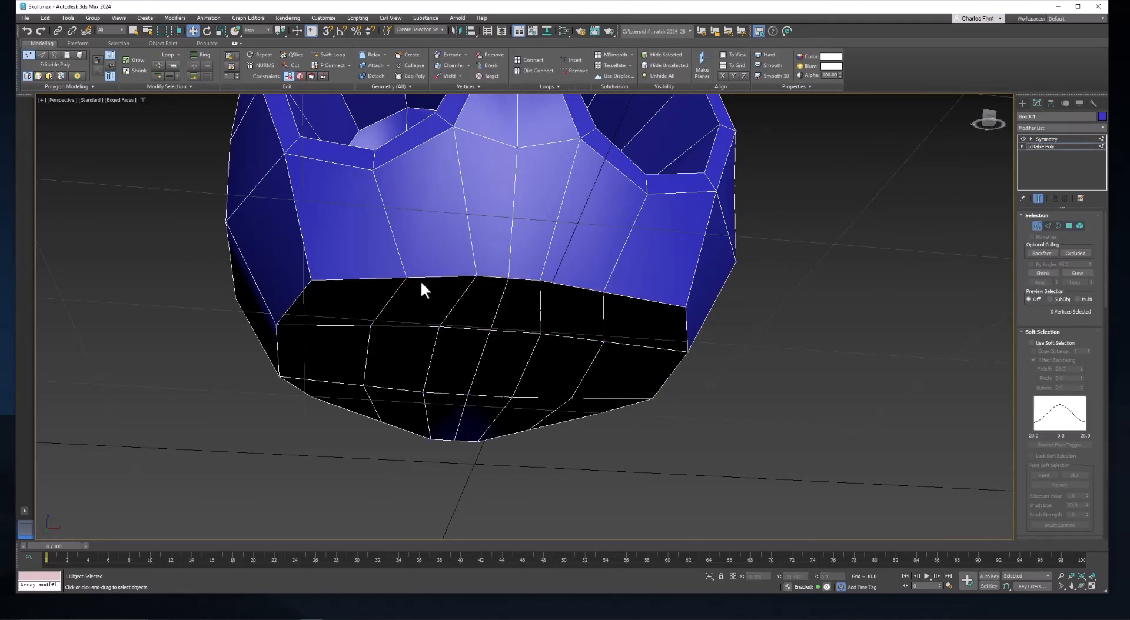
pyautogui.click(391, 298)
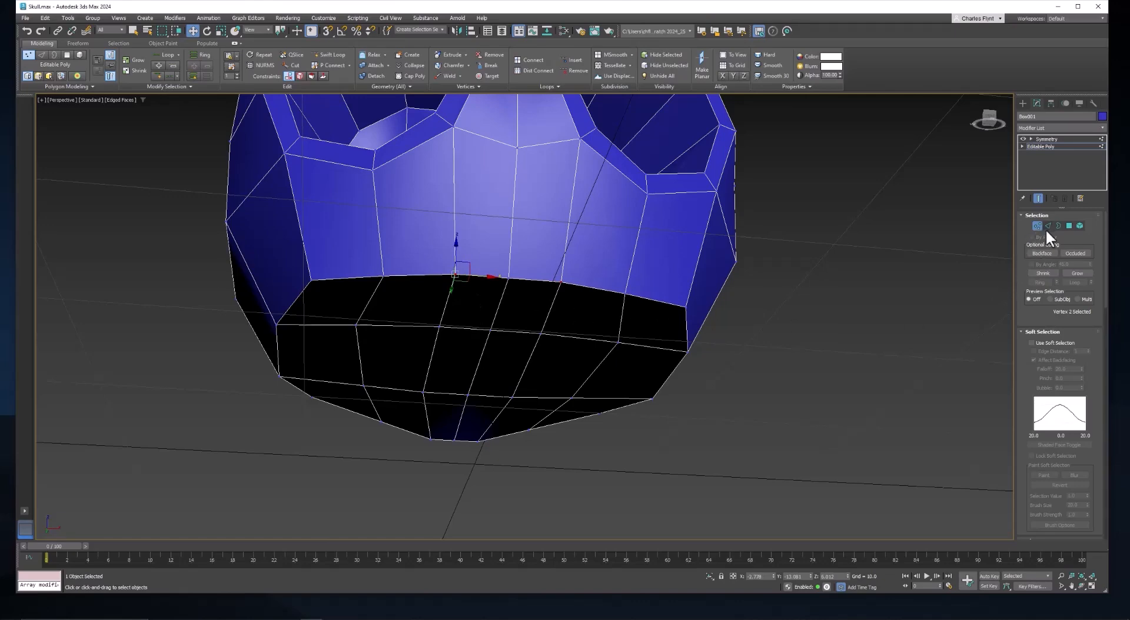
pyautogui.click(1070, 225)
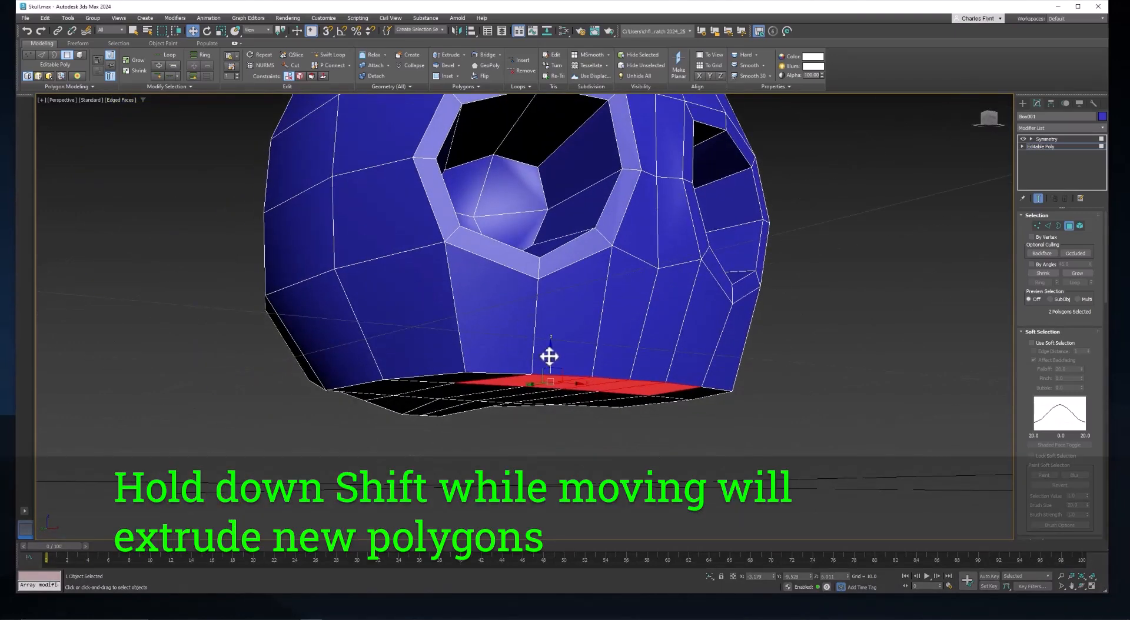
# Shift-drag the two front base polygons down twice, adding two jaw segments.
pyautogui.moveTo(550, 356); pyautogui.dragTo(549, 363)
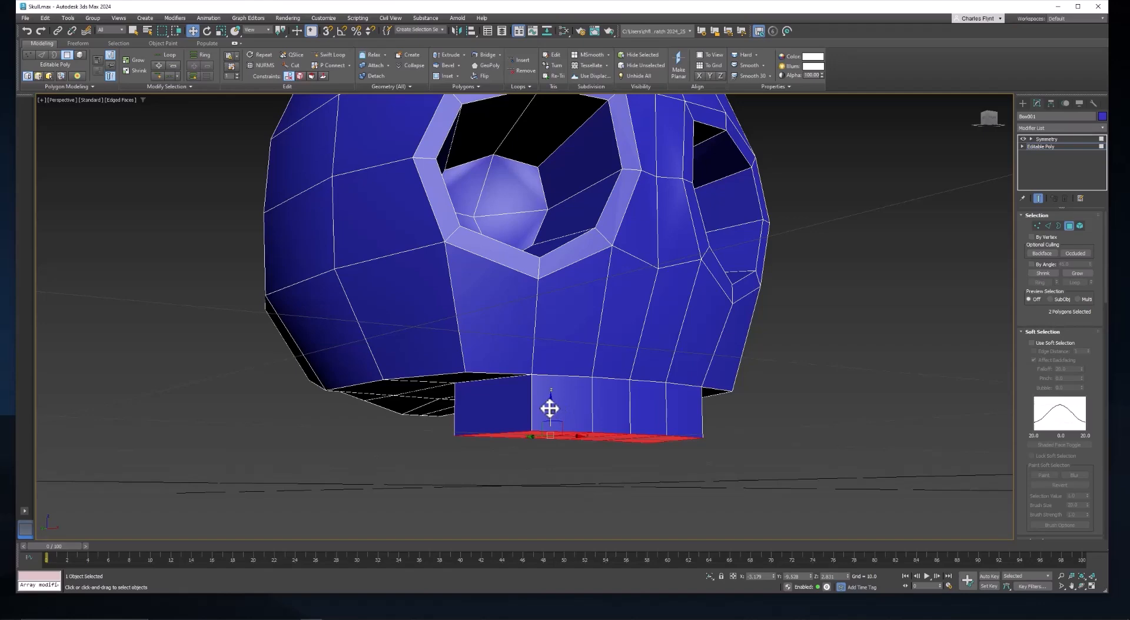
pyautogui.moveTo(550, 408); pyautogui.dragTo(550, 449)
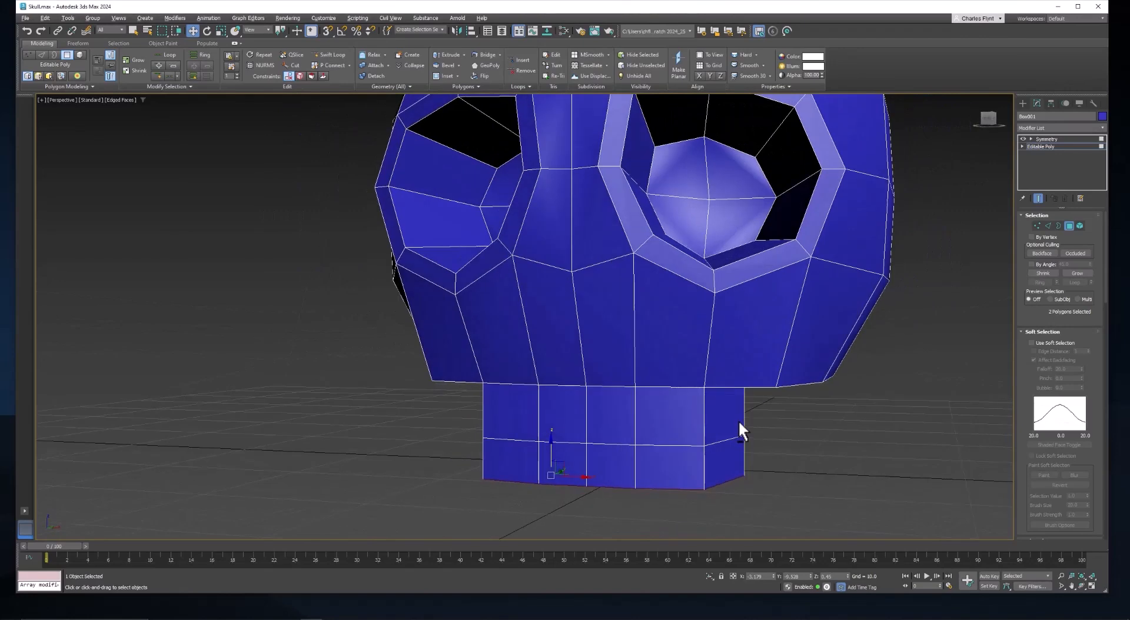
pyautogui.moveTo(267, 65)
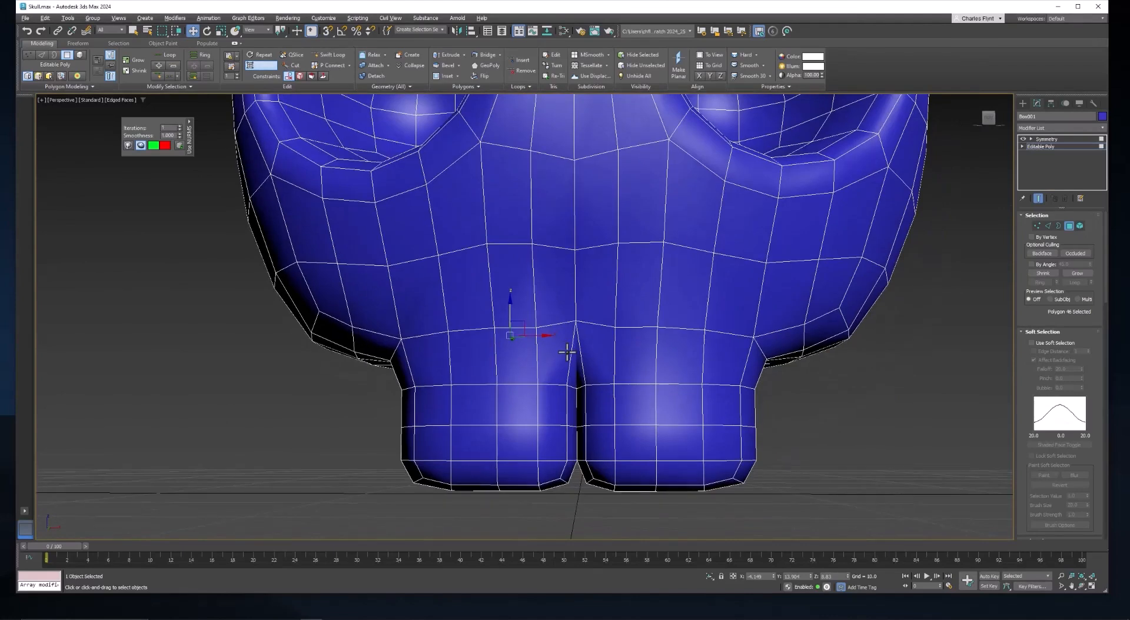
pyautogui.moveTo(270, 68)
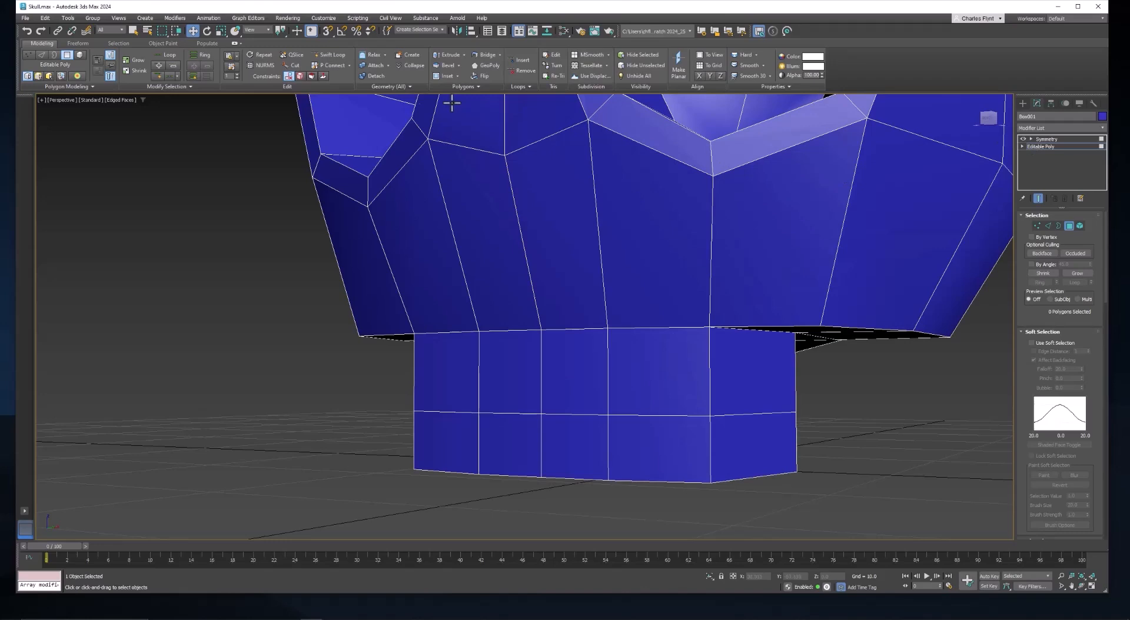
# Deselect the jaw polygons and view the NURMS-smoothed skull from an angle.
pyautogui.click(623, 331)
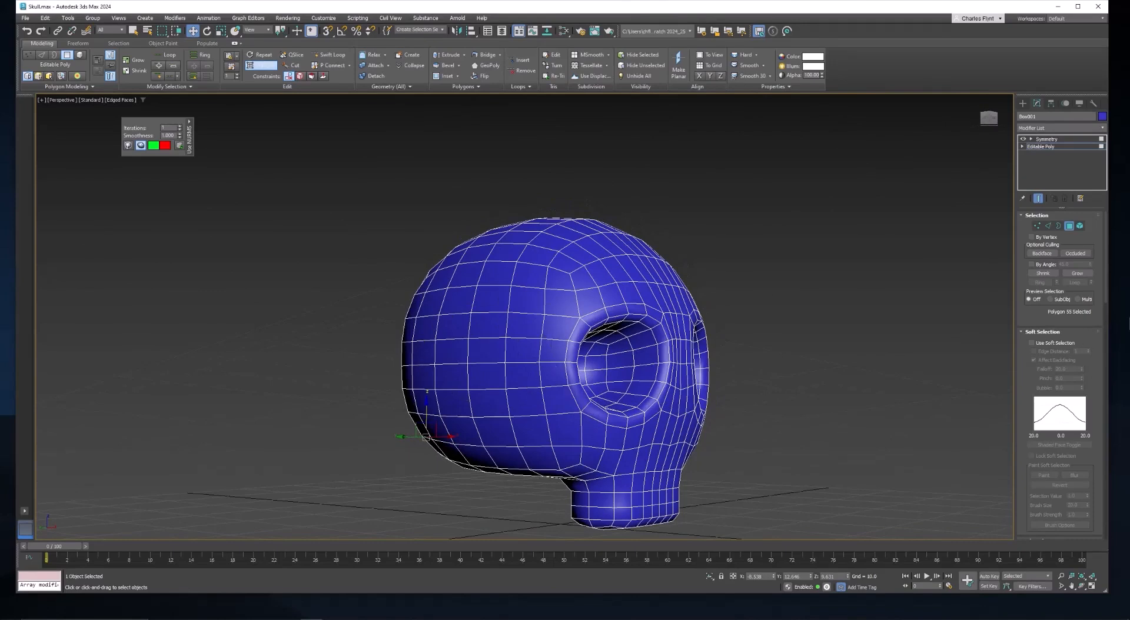
pyautogui.moveTo(558, 351)
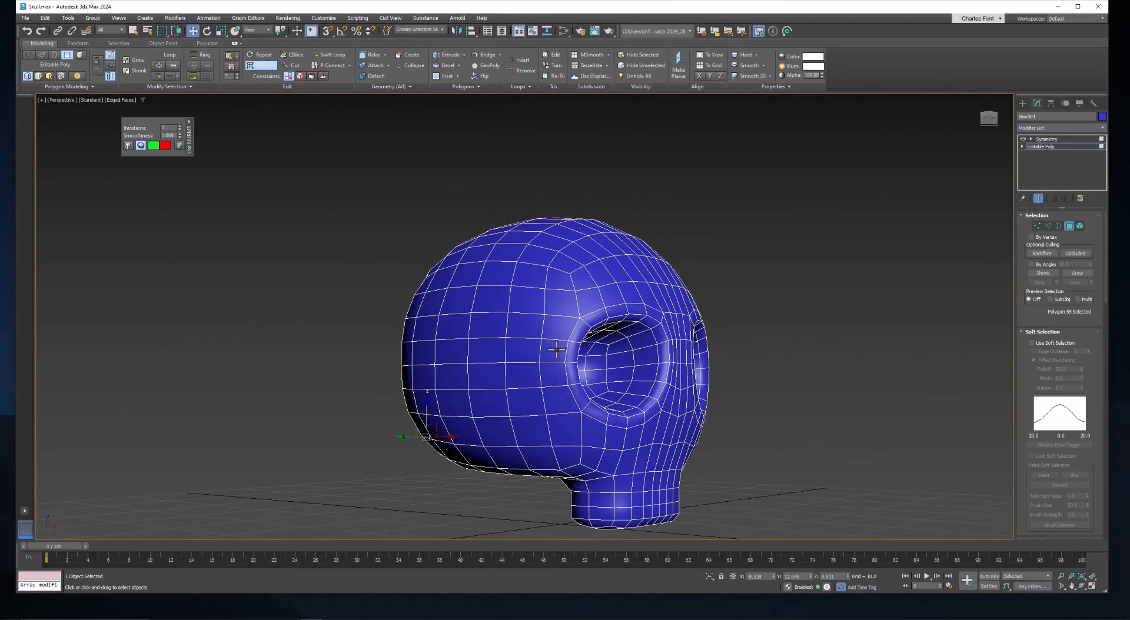
pyautogui.moveTo(569, 409)
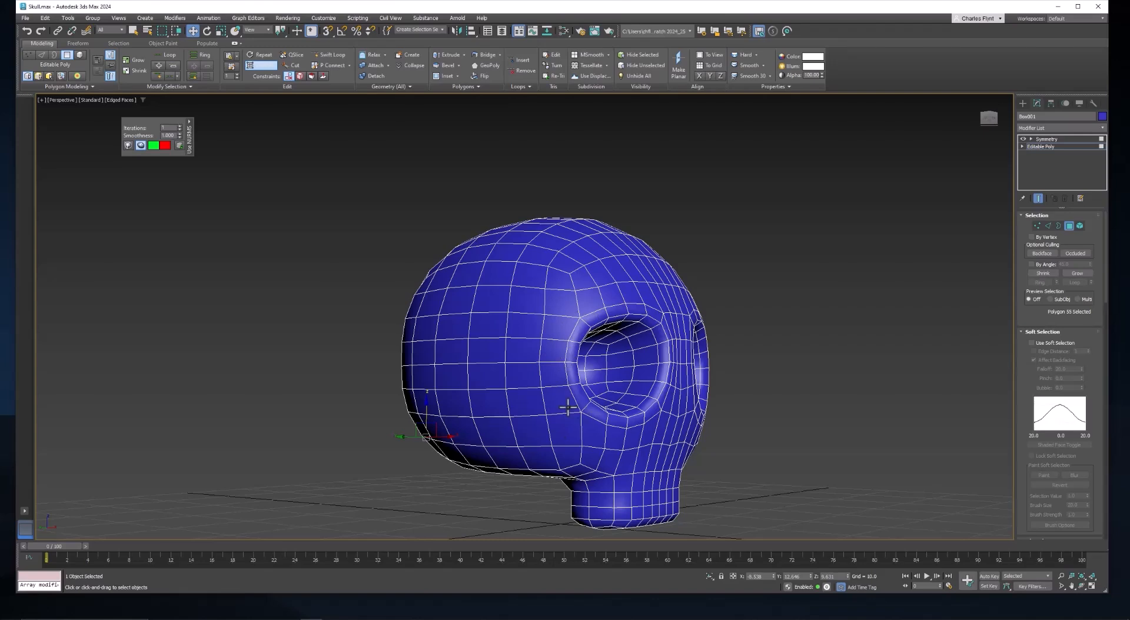
pyautogui.moveTo(480, 301)
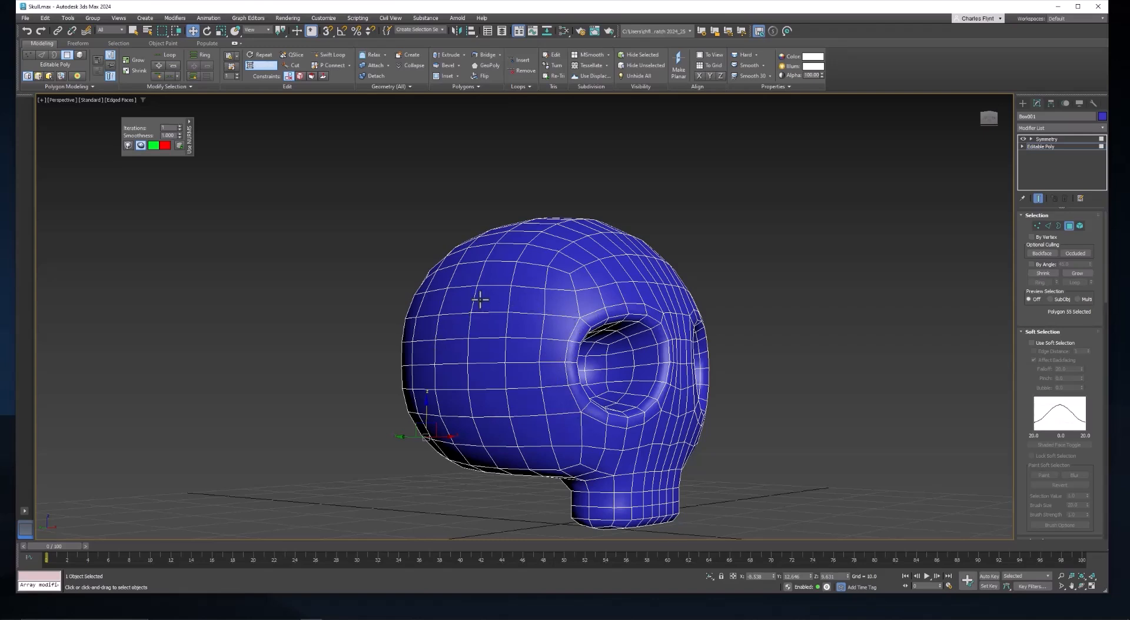
pyautogui.moveTo(465, 382)
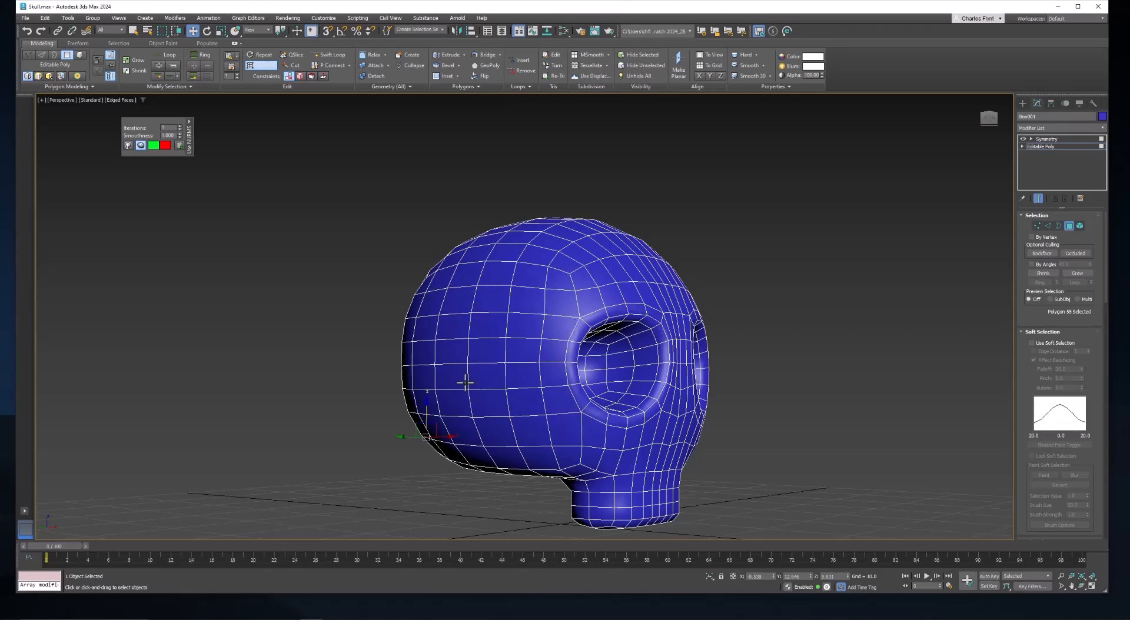